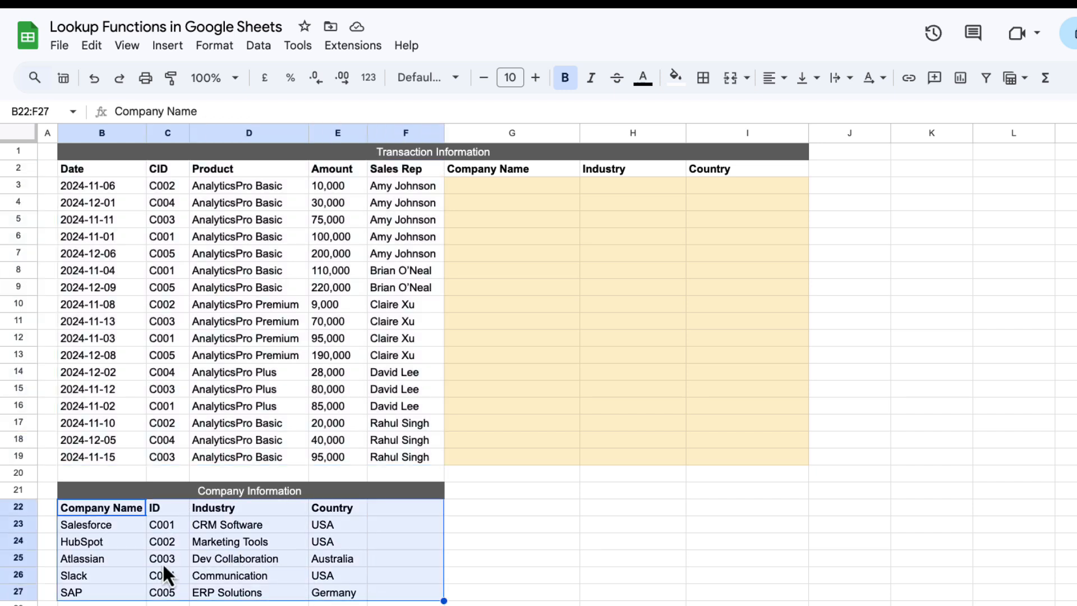
mouse_move(203, 313)
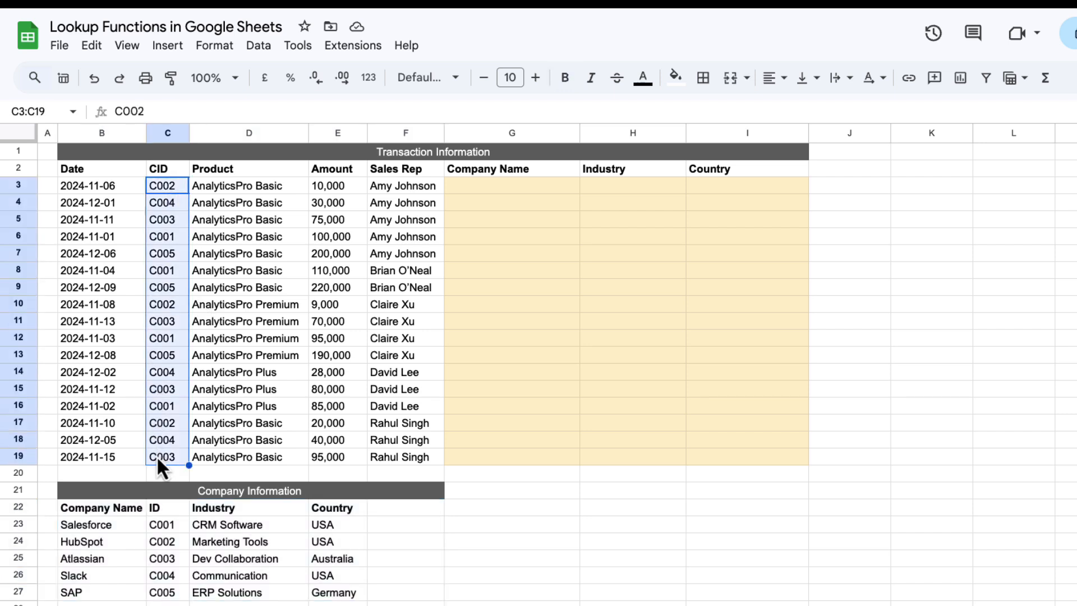
Begin a VLOOKUP in H3 keyed on the transaction's CID in C3
click(167, 524)
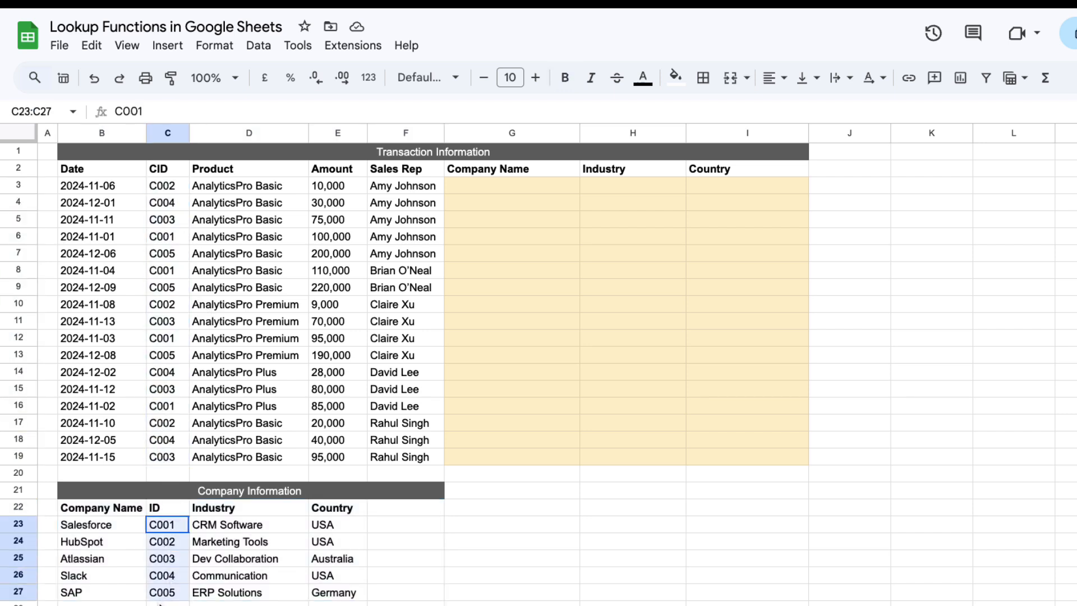
click(511, 185)
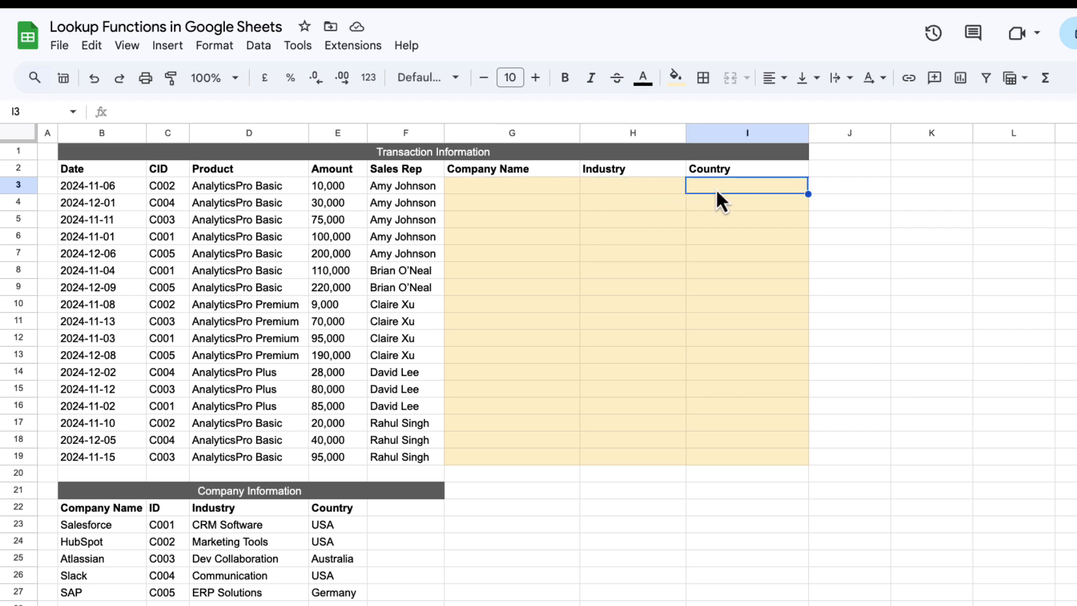
click(631, 185)
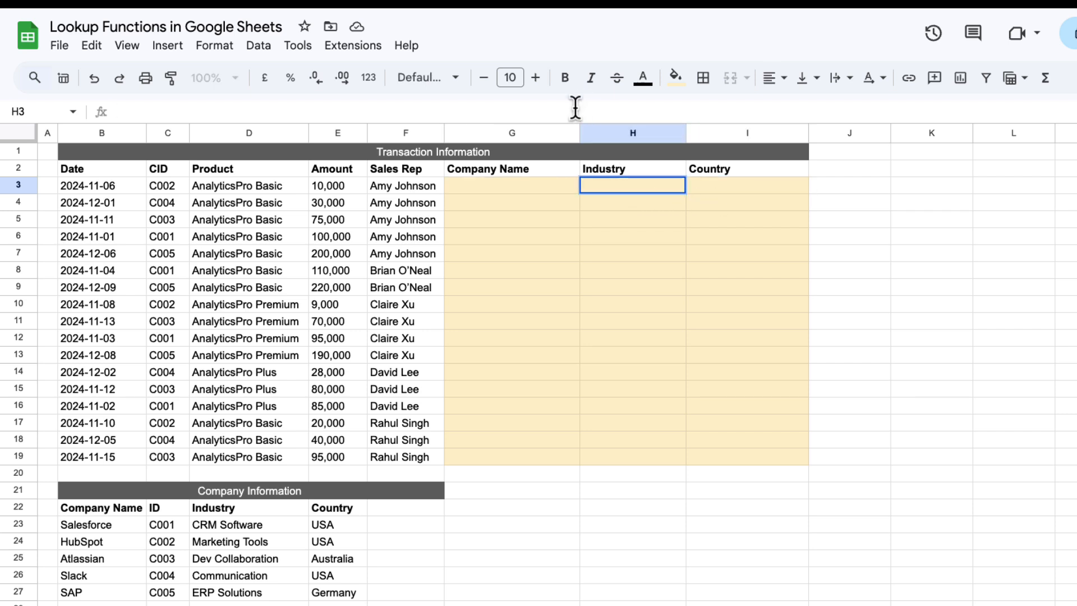
text(=)
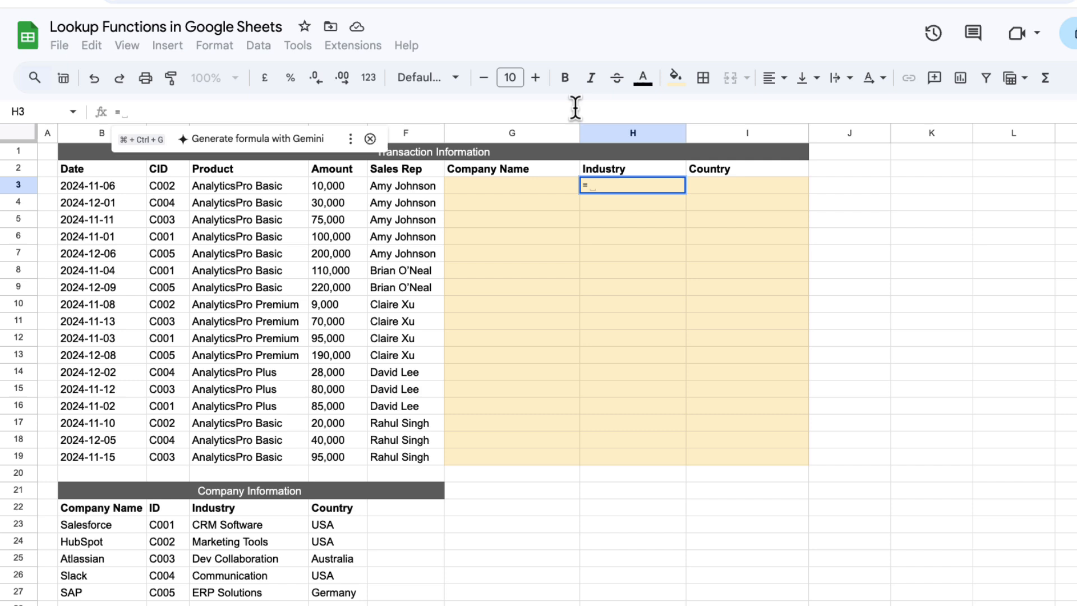
text(vl)
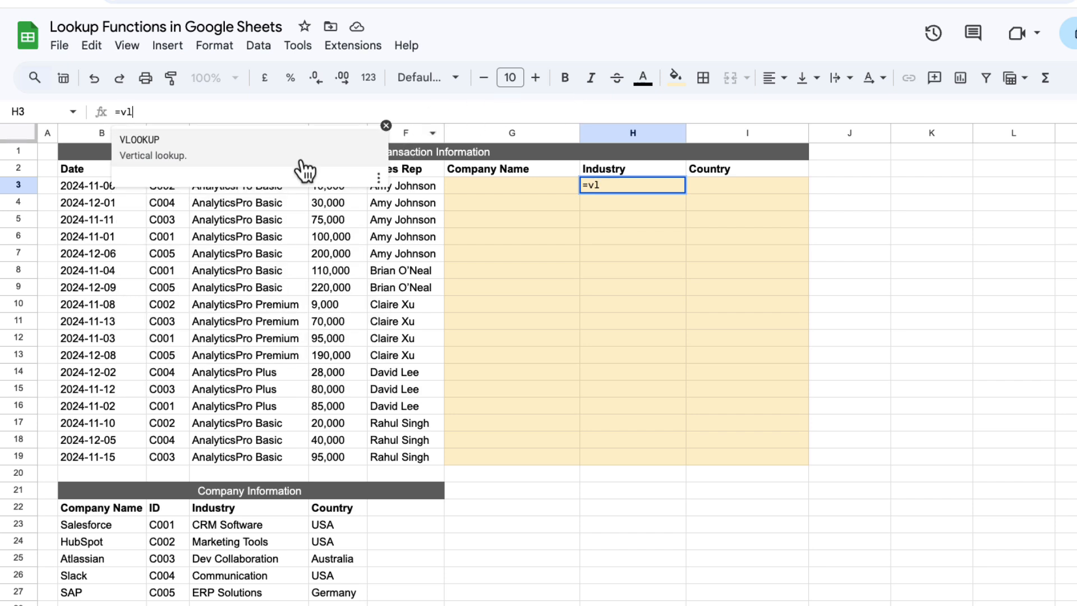
text(LOOKUP()
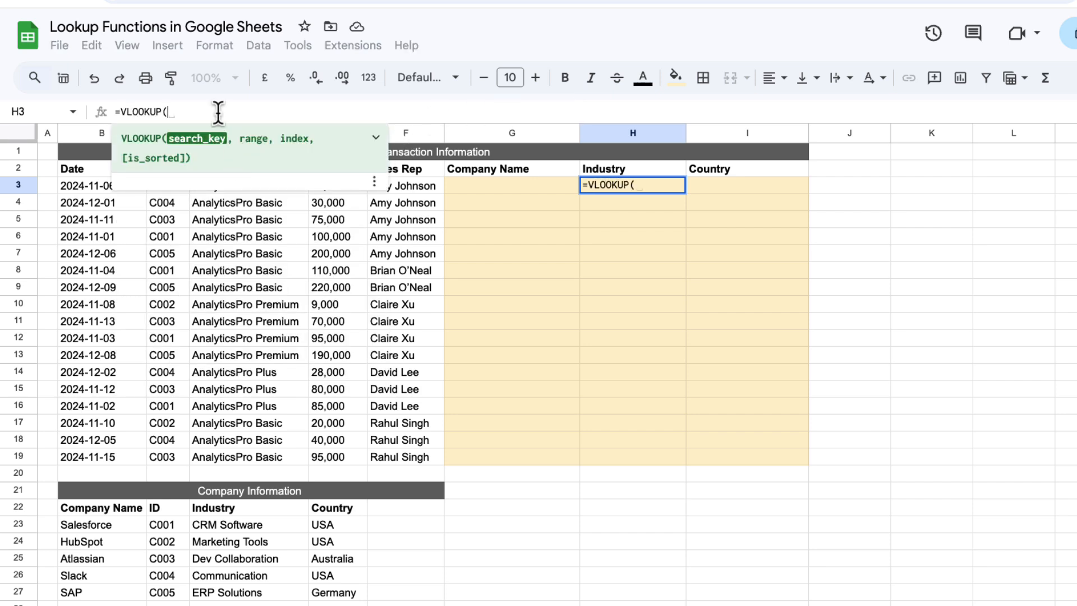
click(167, 185)
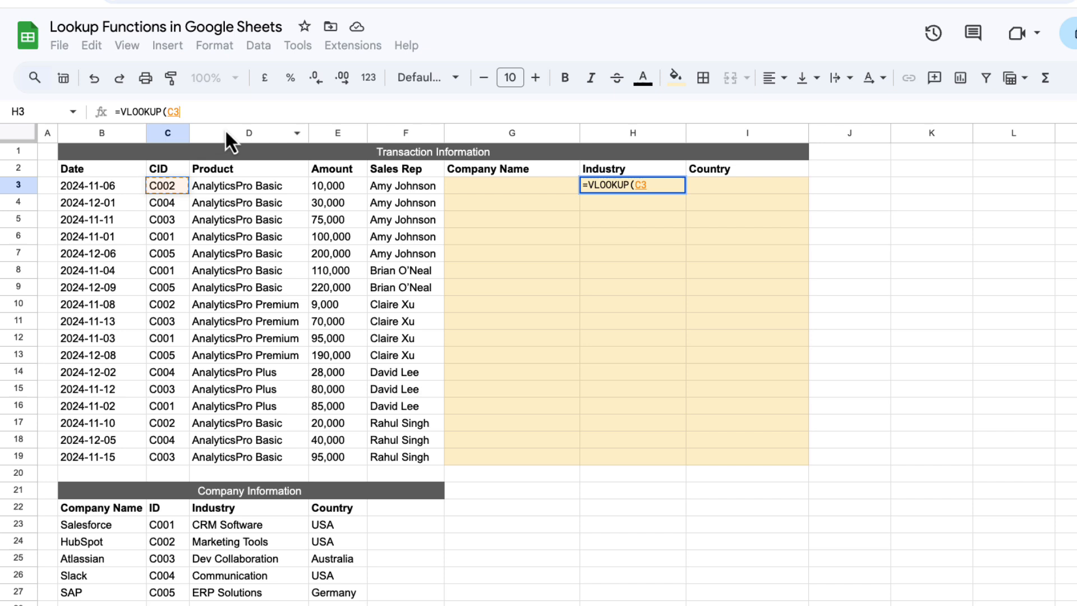
text(,)
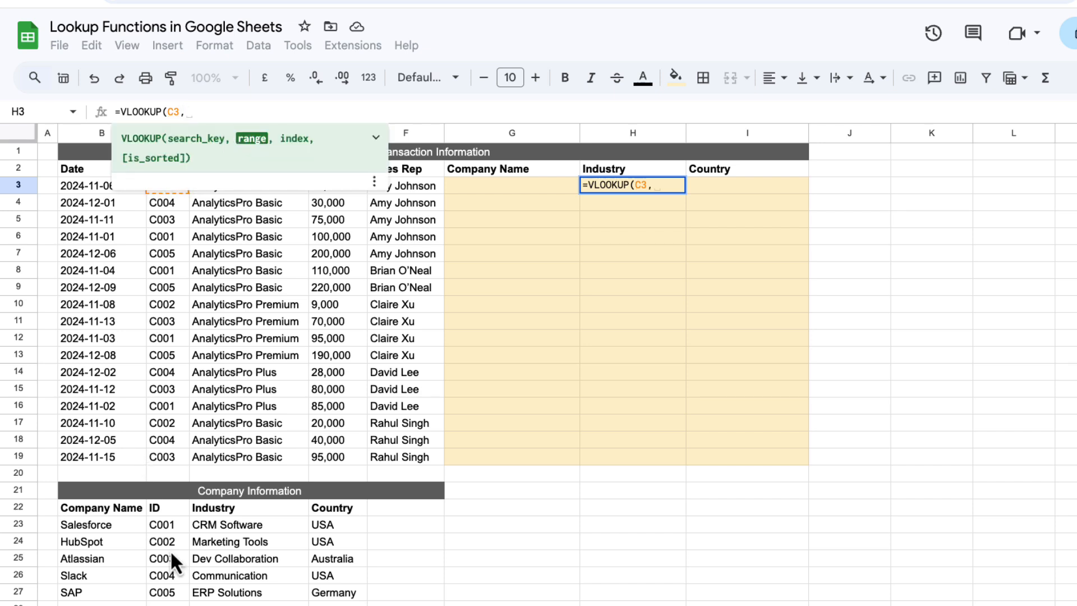
Point it at the absolute range $C$22:$E$27 with index 2 and an exact (False) match
drag(165, 507, 366, 592)
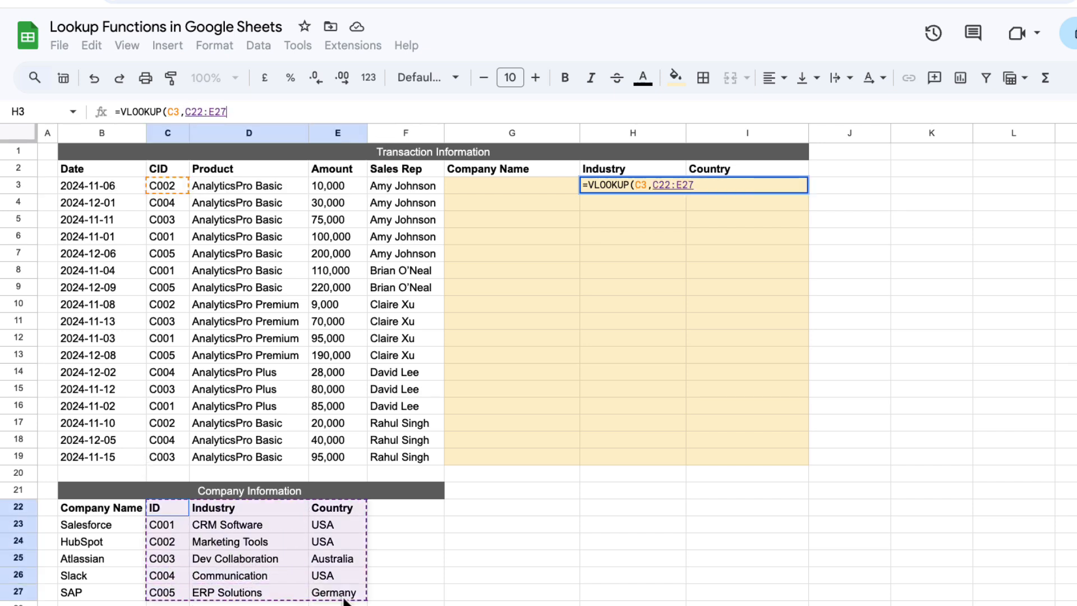
key(f4)
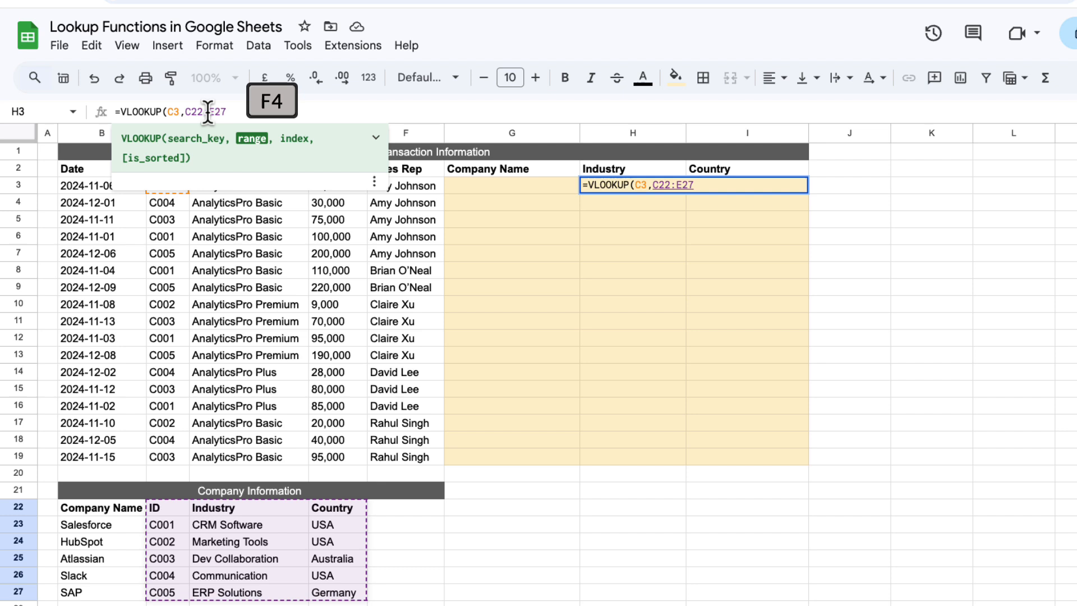
key(F4)
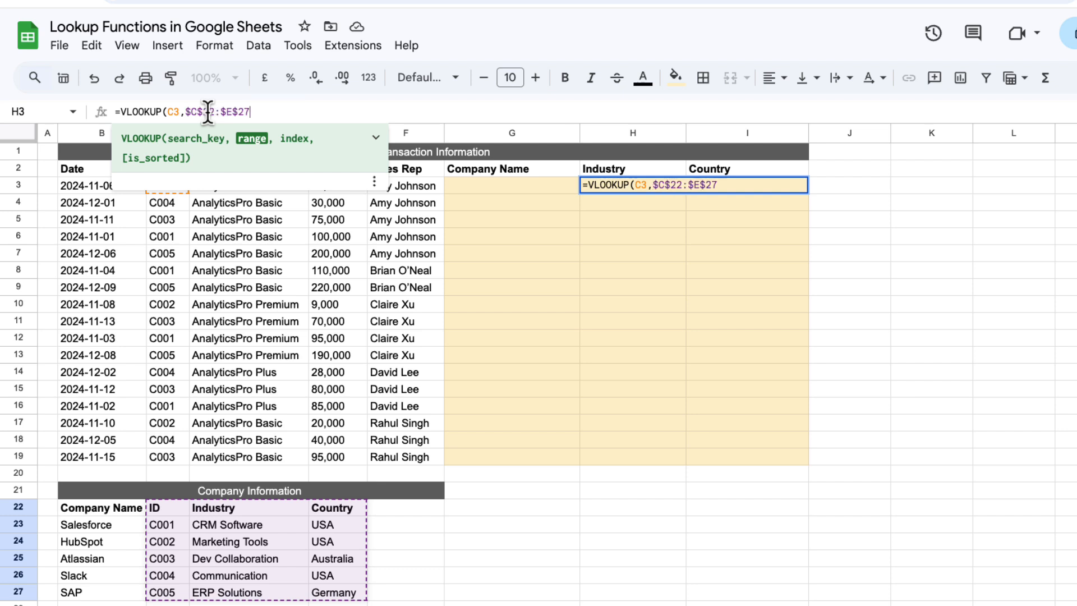
text(,)
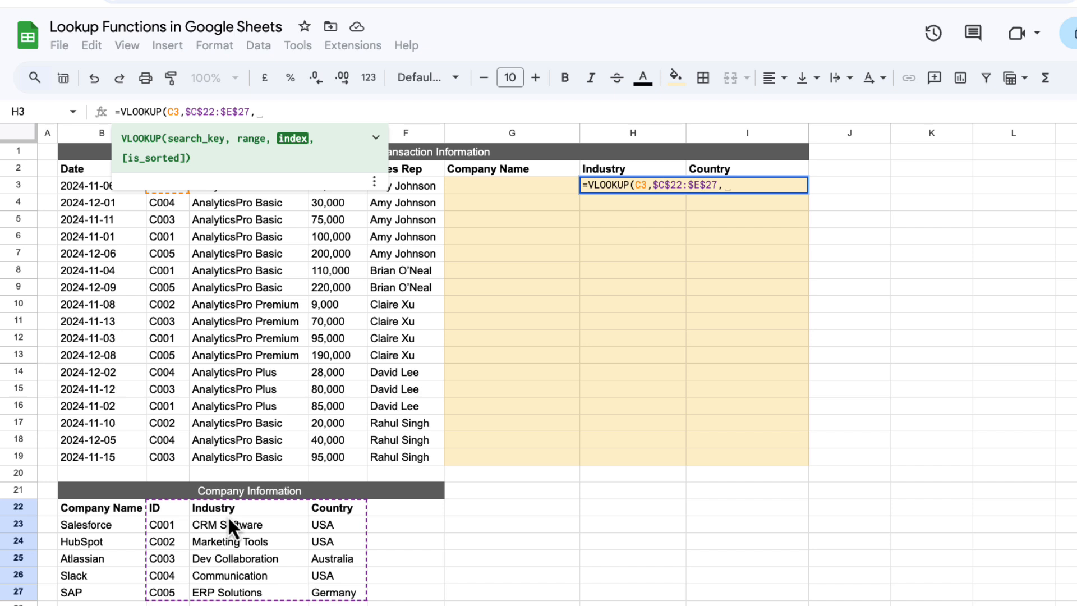
text(2)
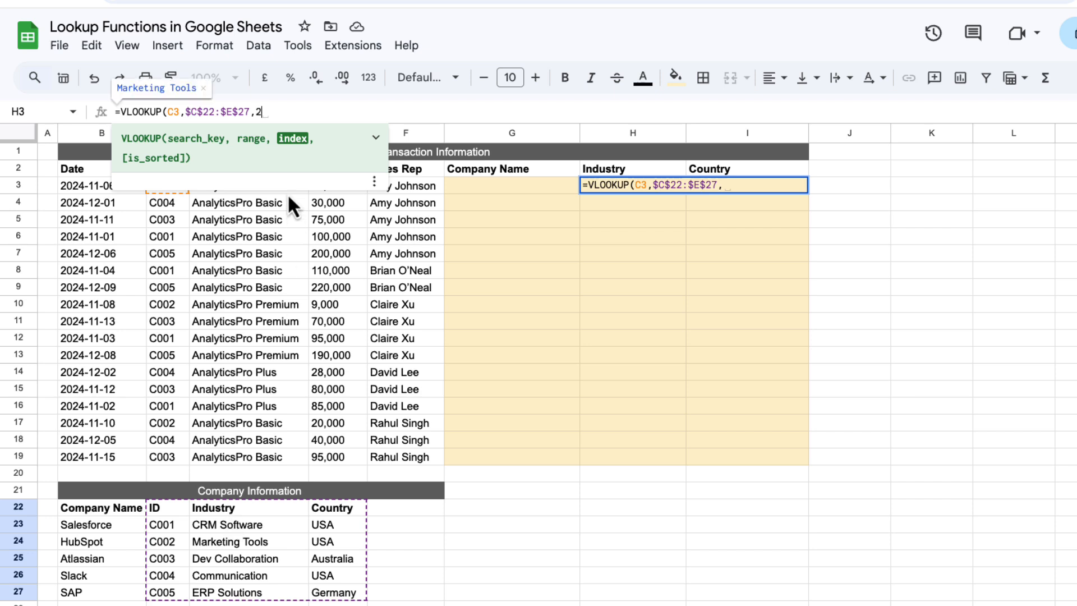
text(,)
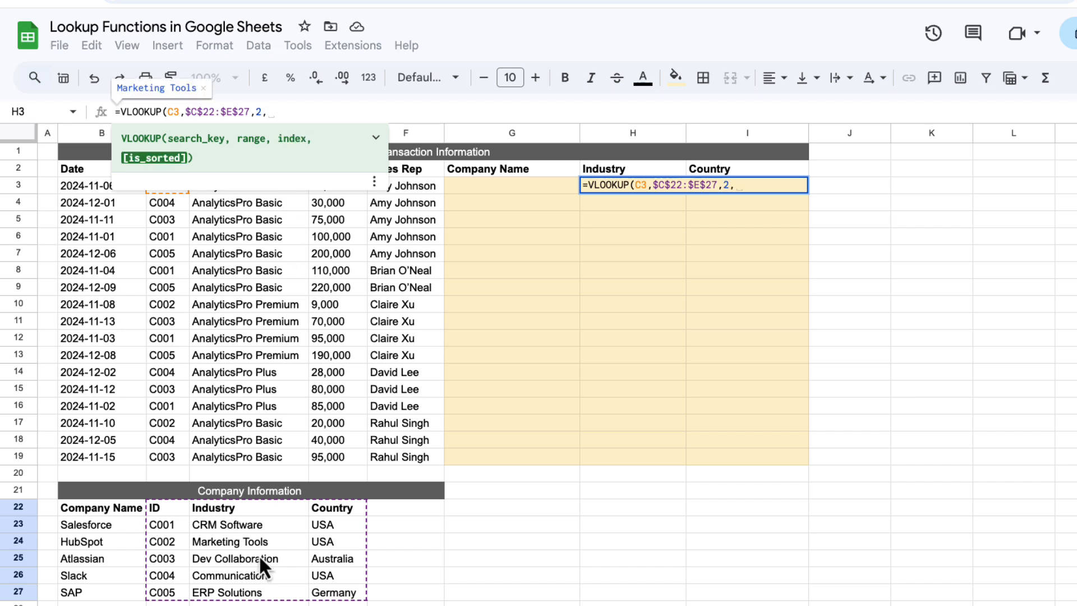
text(Fals)
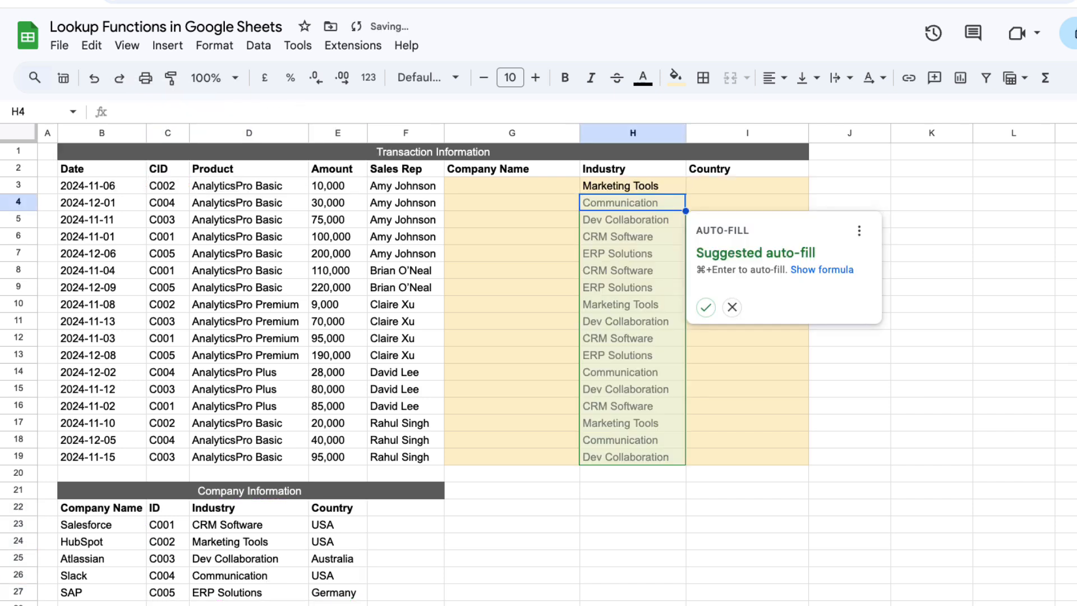
Accept the suggested auto-fill so Industry fills H4:H19, then move to the Country cell
click(732, 308)
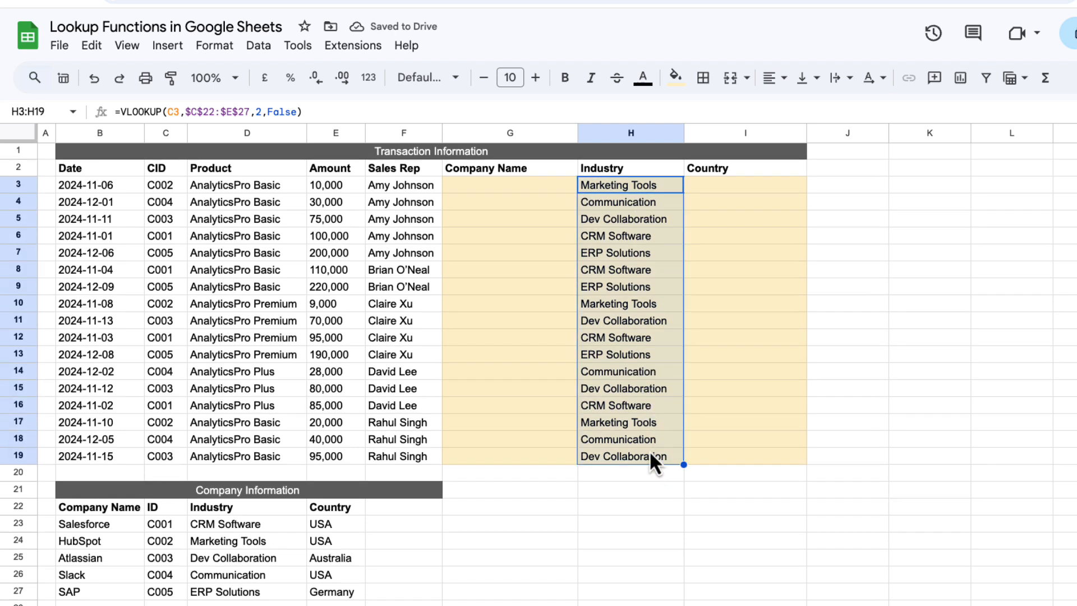
click(630, 184)
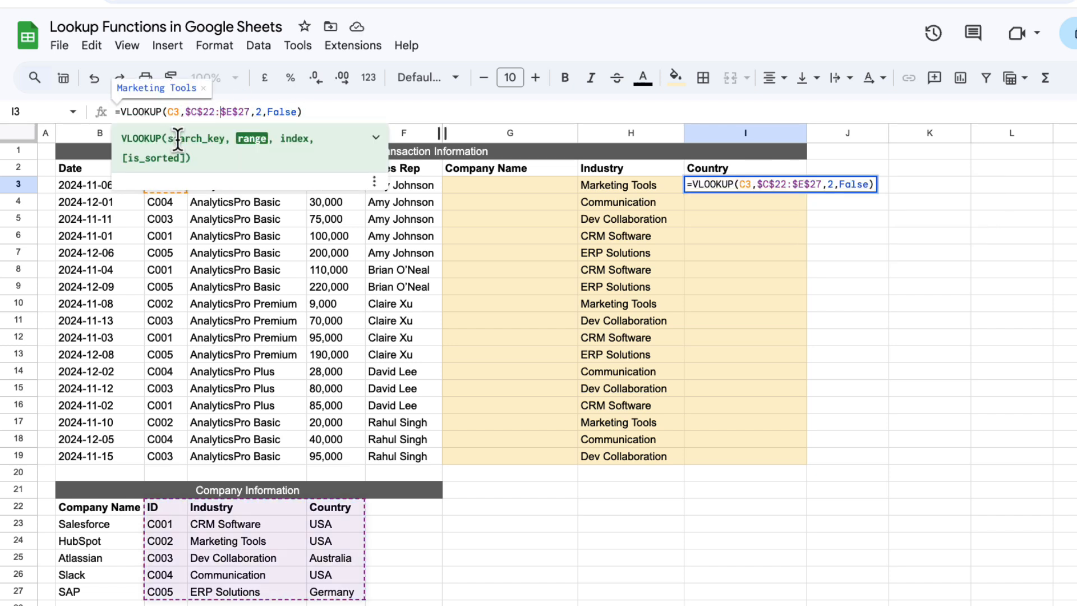
Change the pasted formula's index to 3 in I3 and accept the auto-fill for the Country column
text(3)
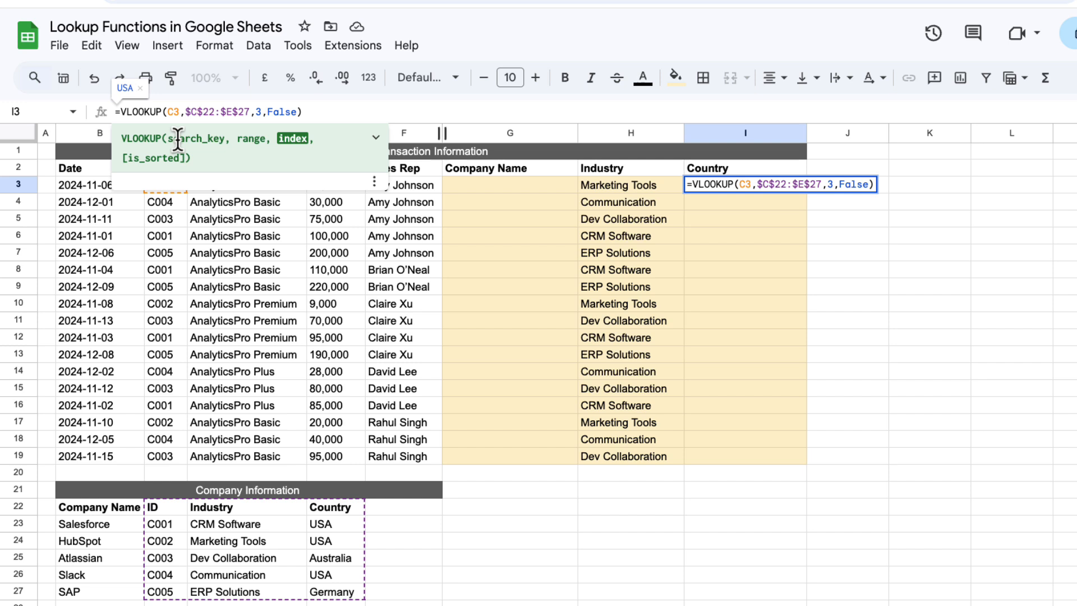
key(enter)
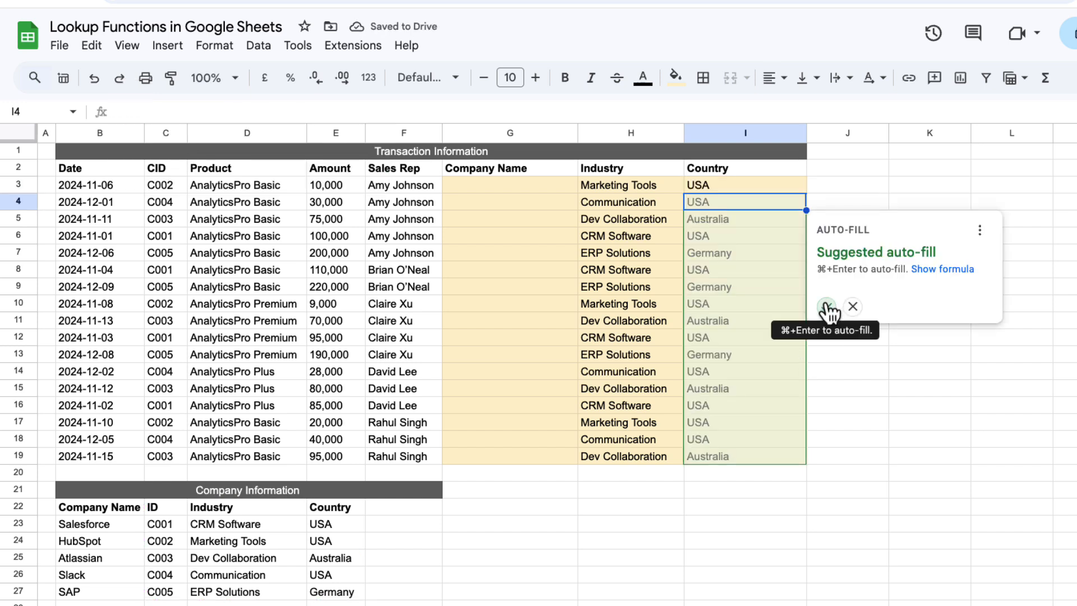
click(827, 307)
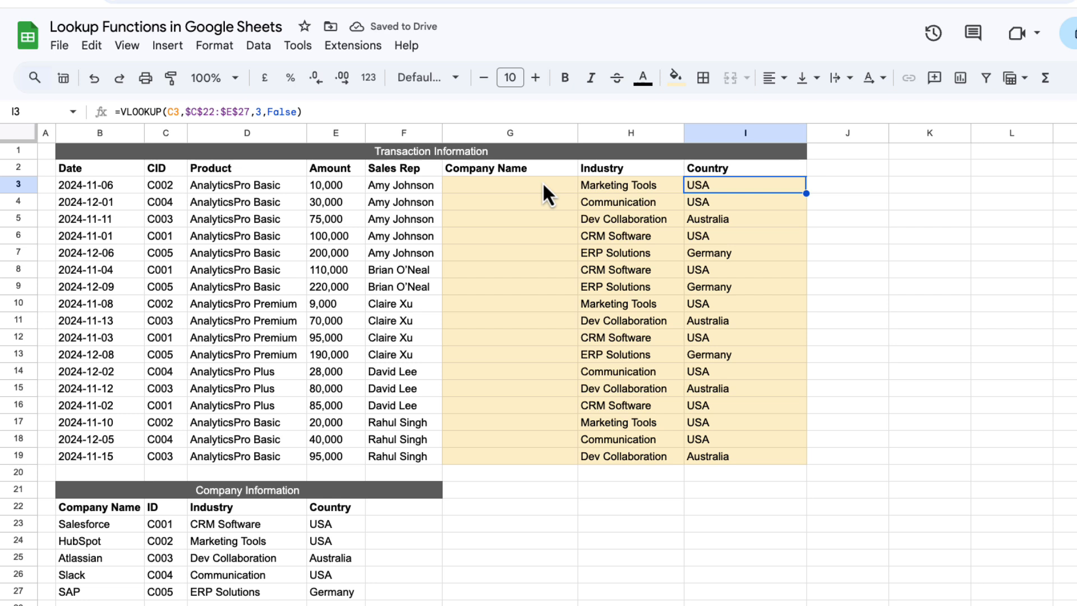
click(165, 507)
text(=VLOOKUP(C3,$B$22:$E$27,2,False))
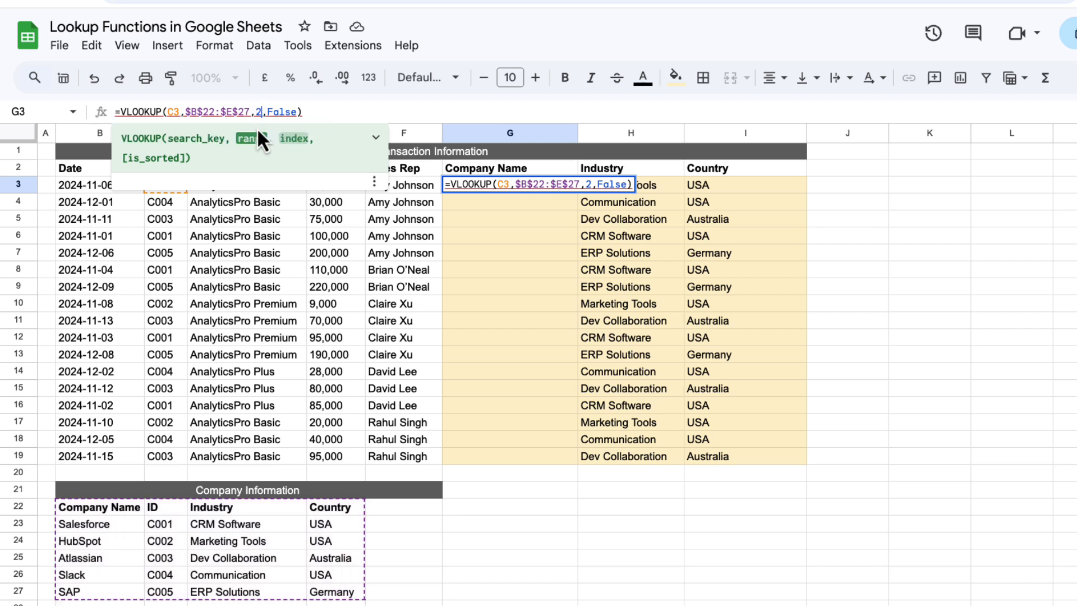
Enter =VLOOKUP(C3,$B$22:$E$27,1,False) in G3 and inspect the #N/A errors it returns
key(enter)
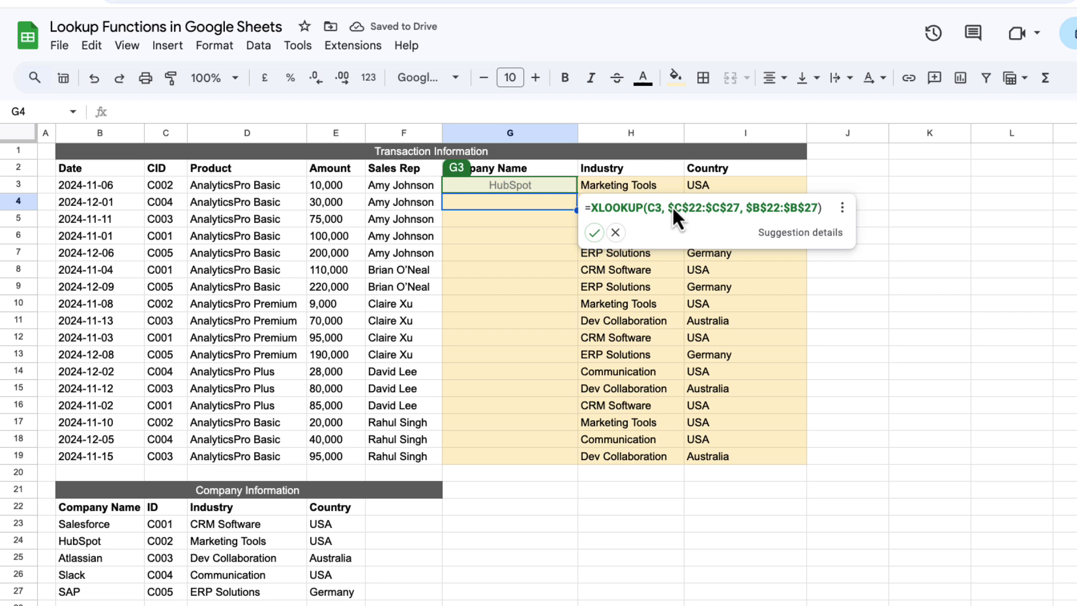
click(594, 233)
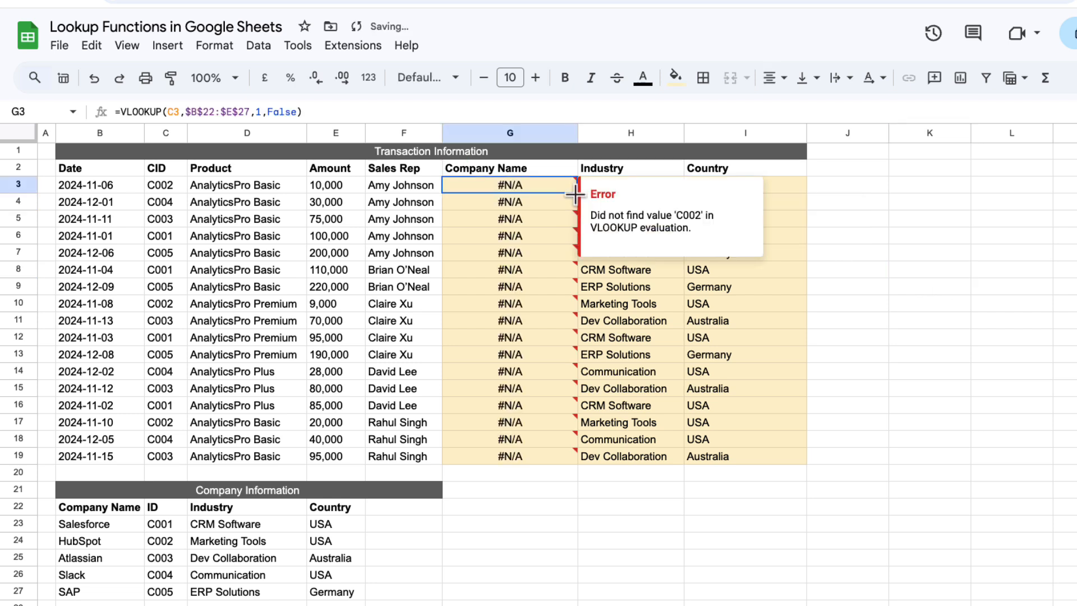
click(1011, 304)
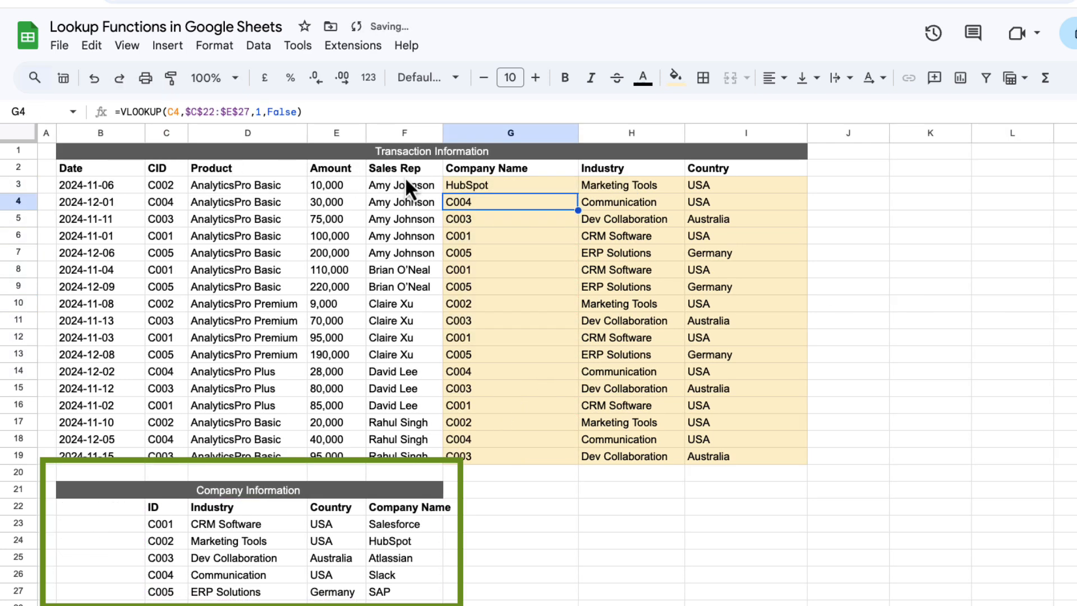
Clear the lookup results from G3:I19 and return to the first Company Name cell
click(509, 184)
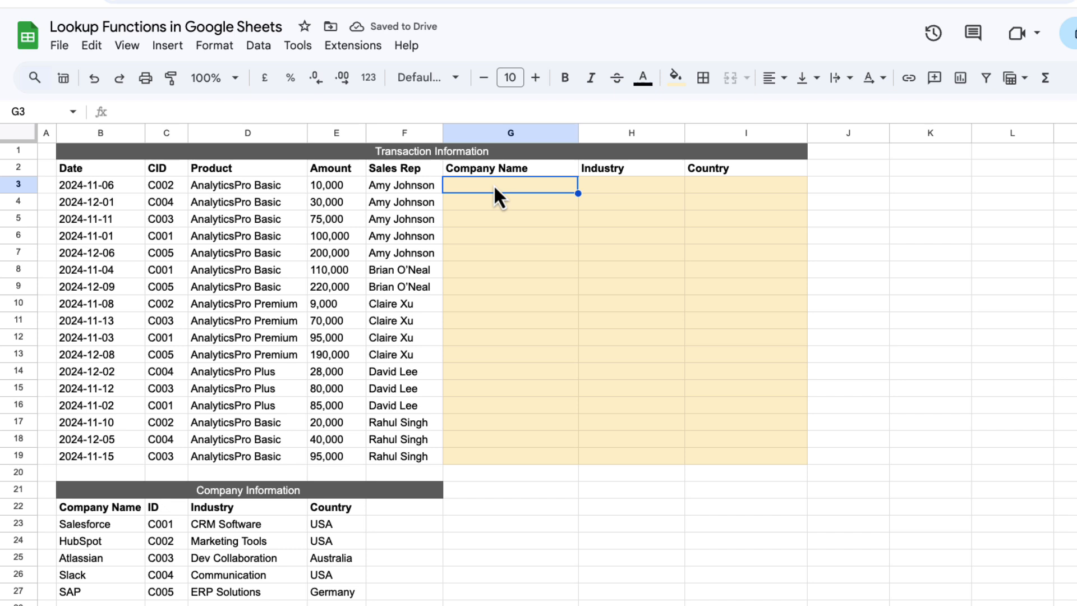
Enter =MATCH(C3,C22:C27,1) in G3, returning position 3
text(=Ma)
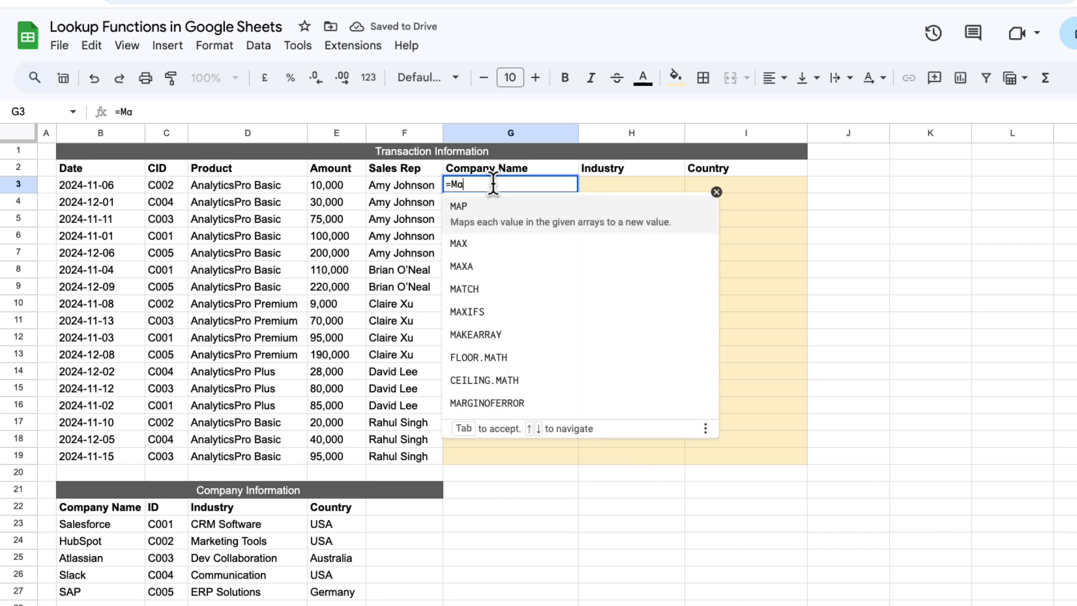
text(tch)
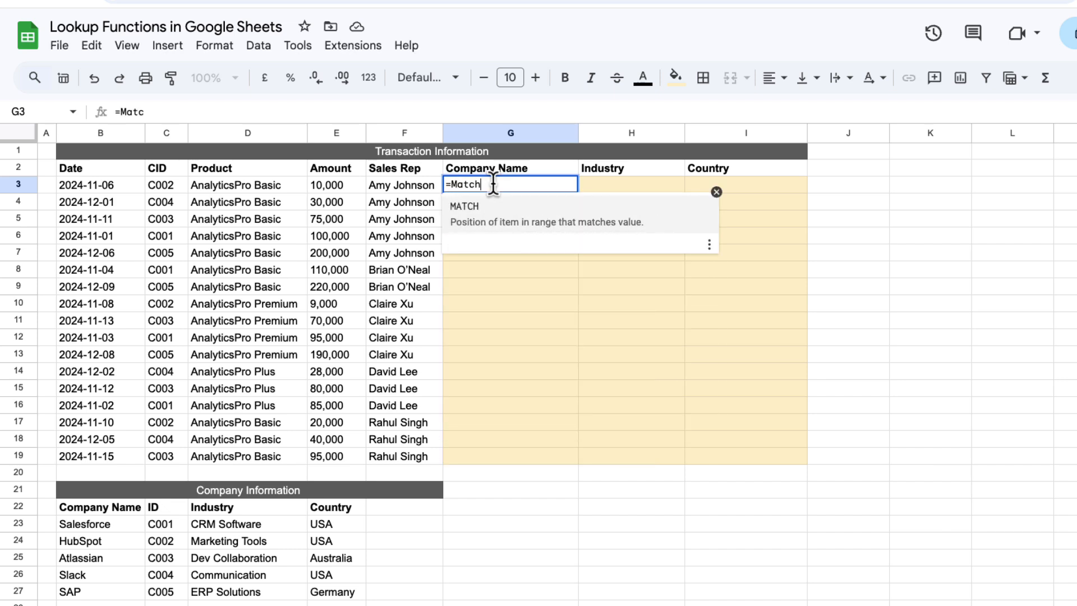
text(()
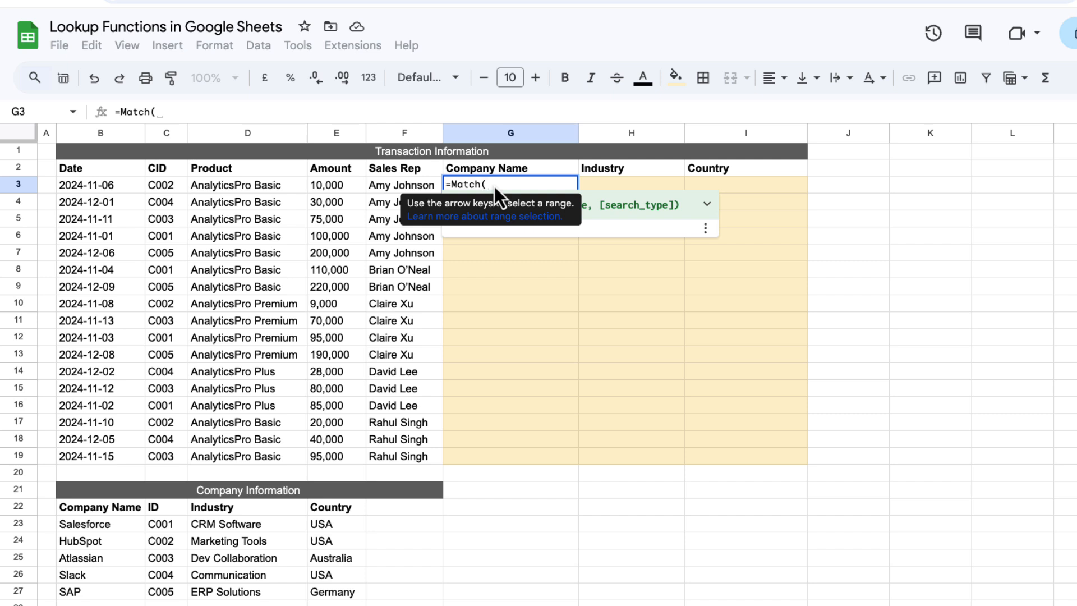
click(165, 185)
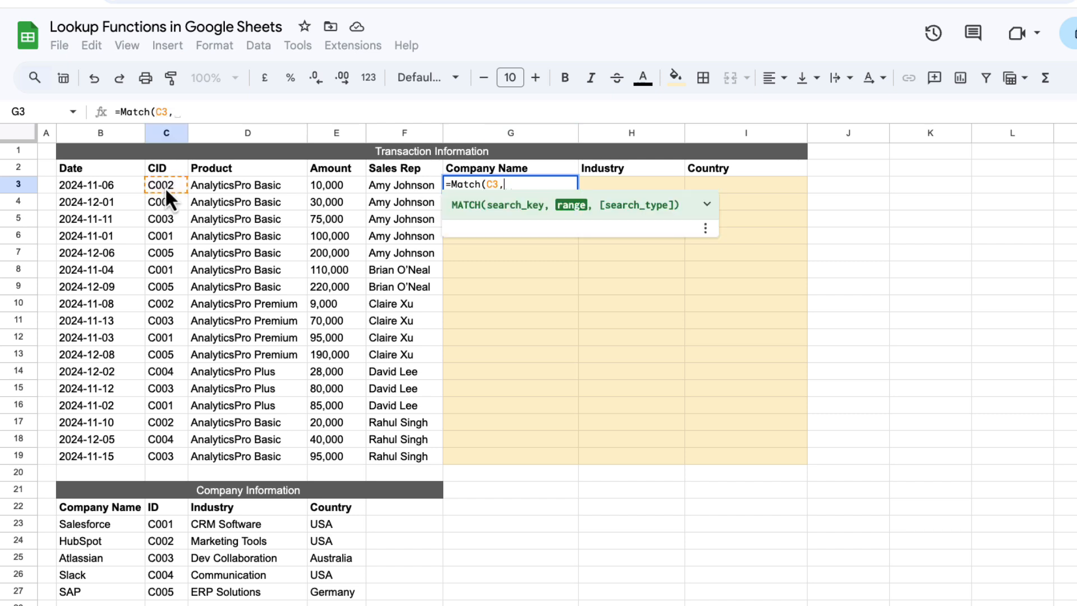
drag(166, 506, 166, 591)
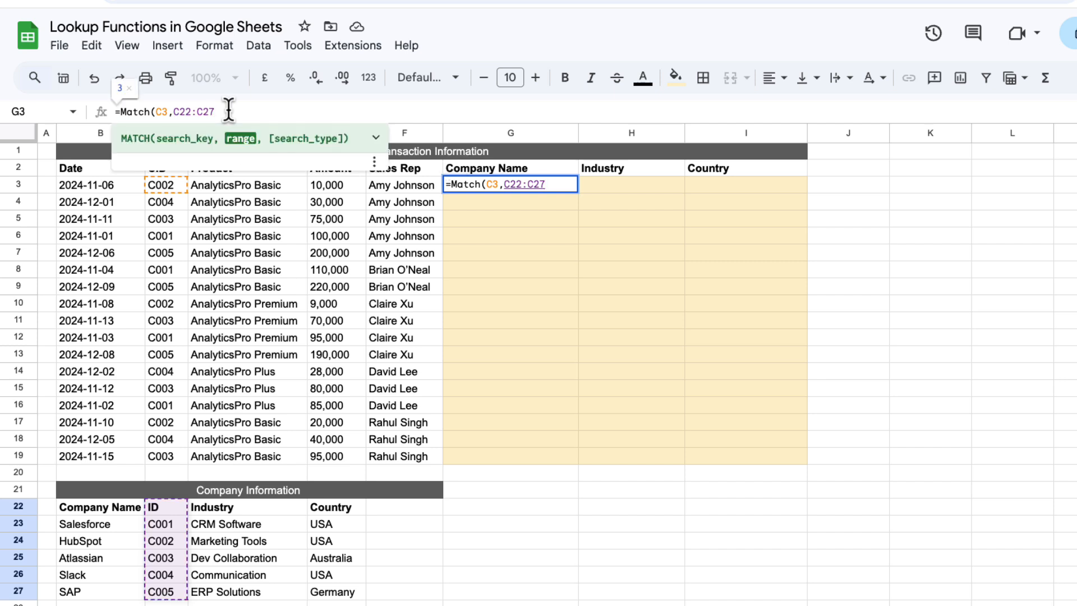
text(,1))
key(enter)
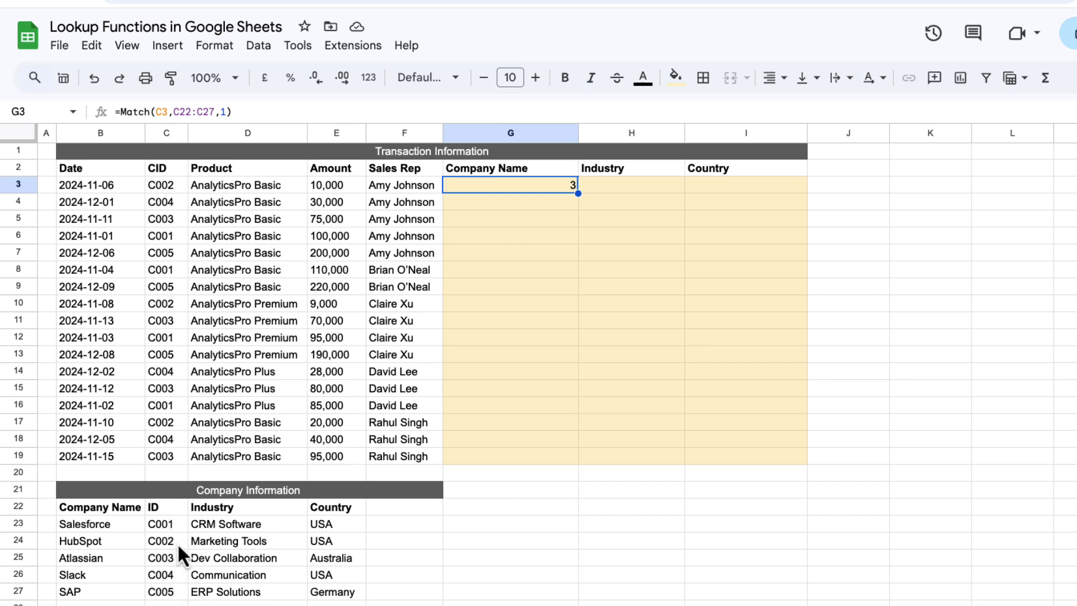
Check the C002 entry in the ID list, then reopen G3's MATCH formula for editing
click(165, 540)
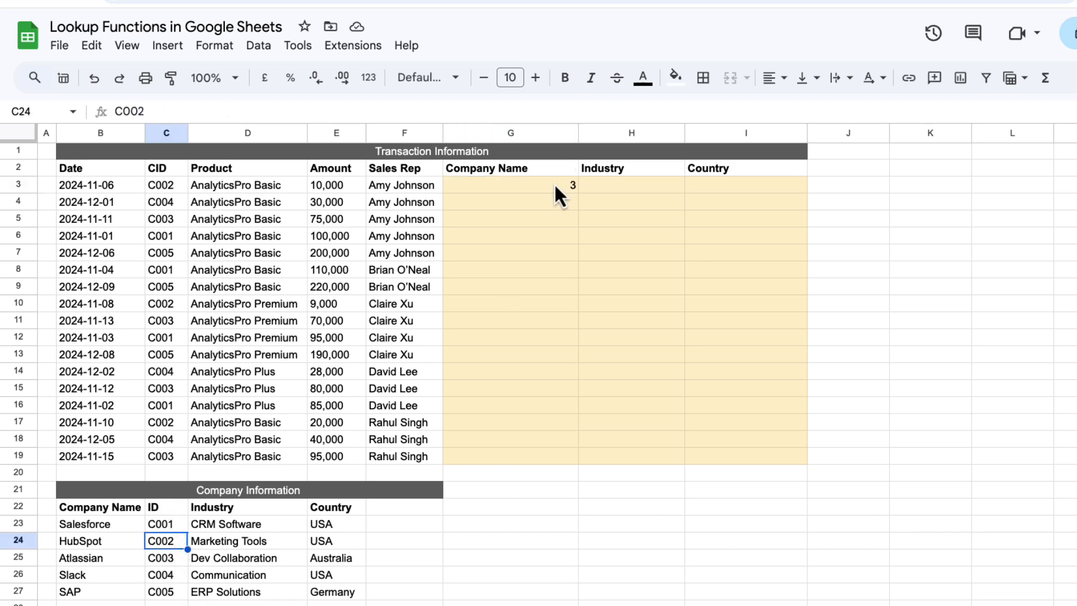
click(510, 184)
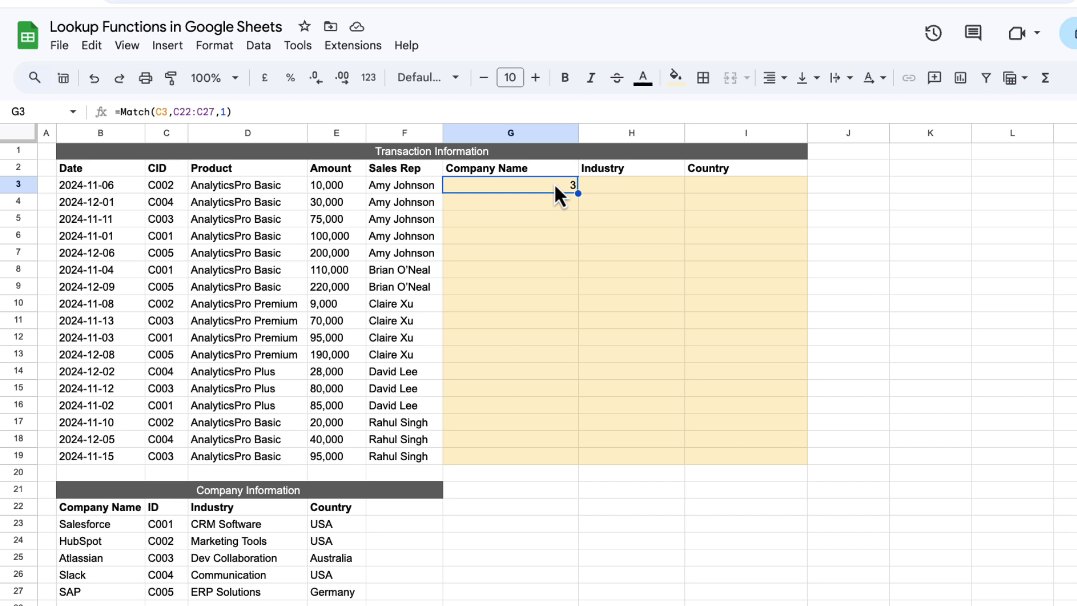
double_click(509, 184)
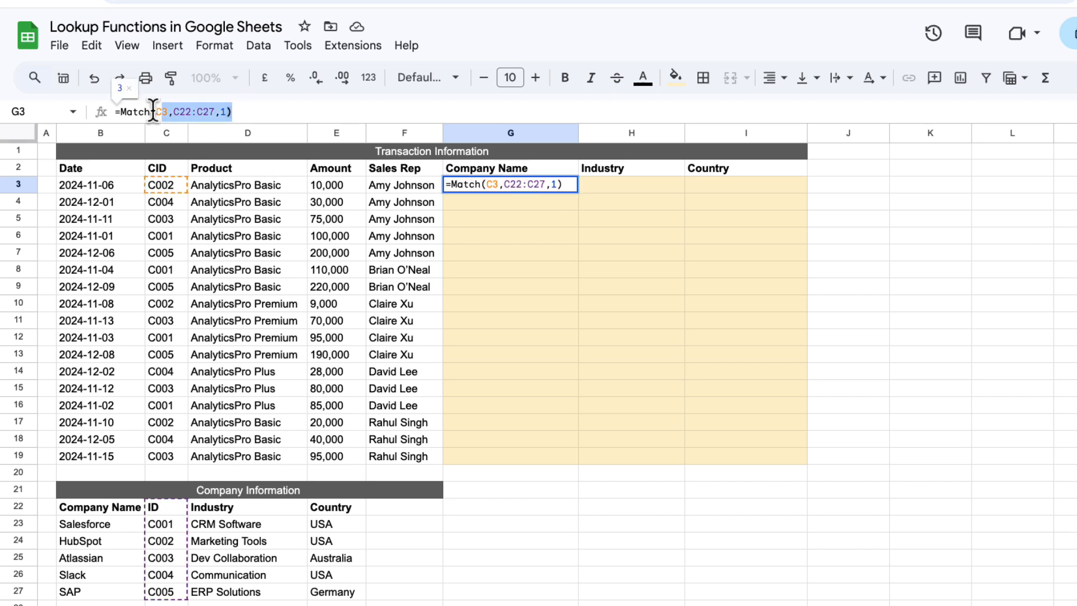
Replace G3 with =INDEX(B22:B27,3), which returns HubSpot, and review it
text(=Index()
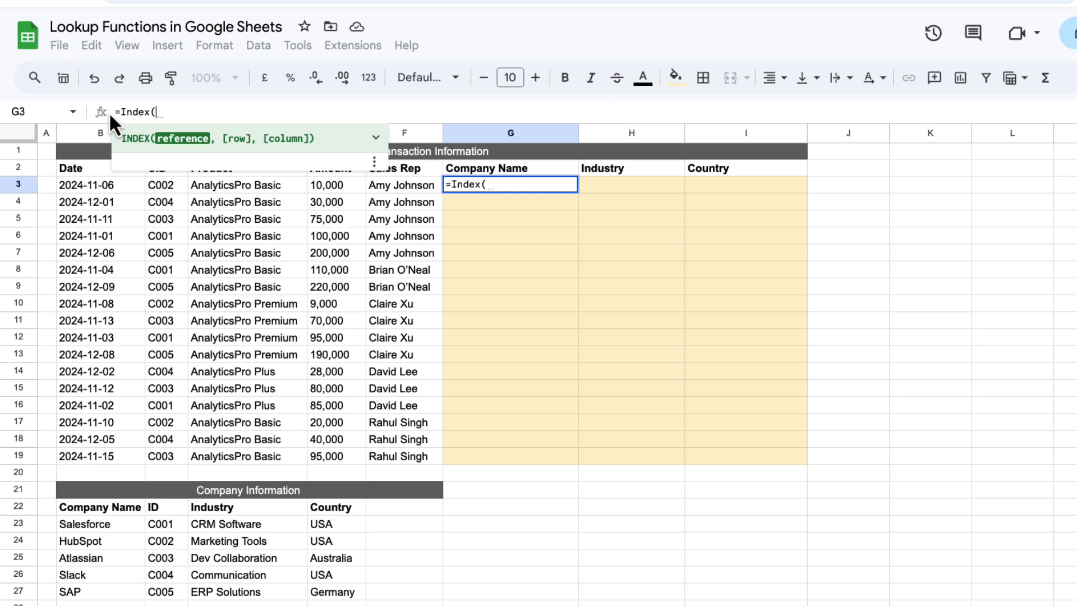
mouse_move(128, 525)
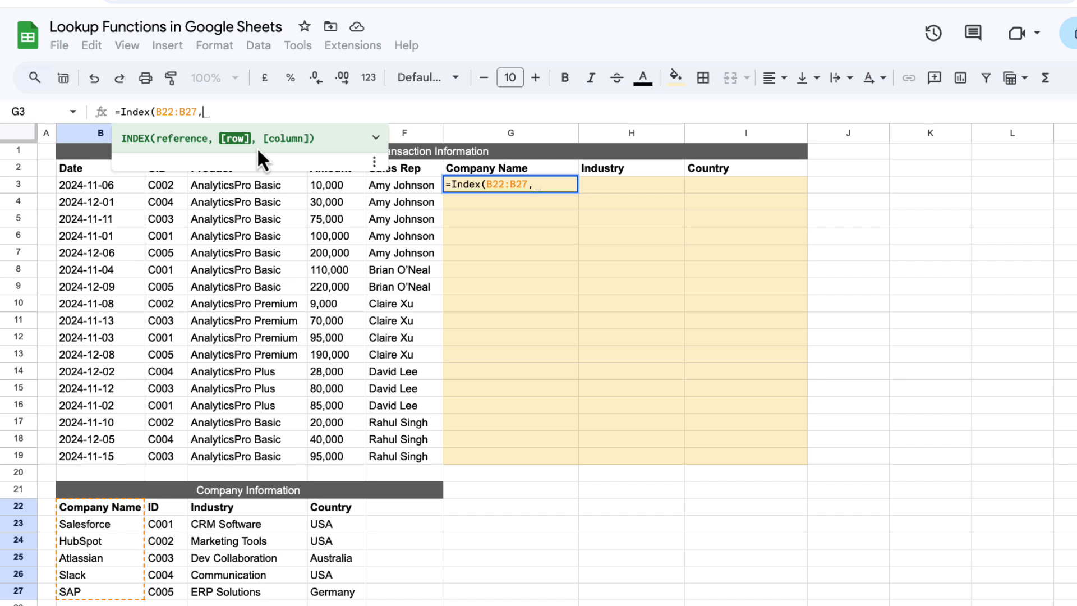
text(3)
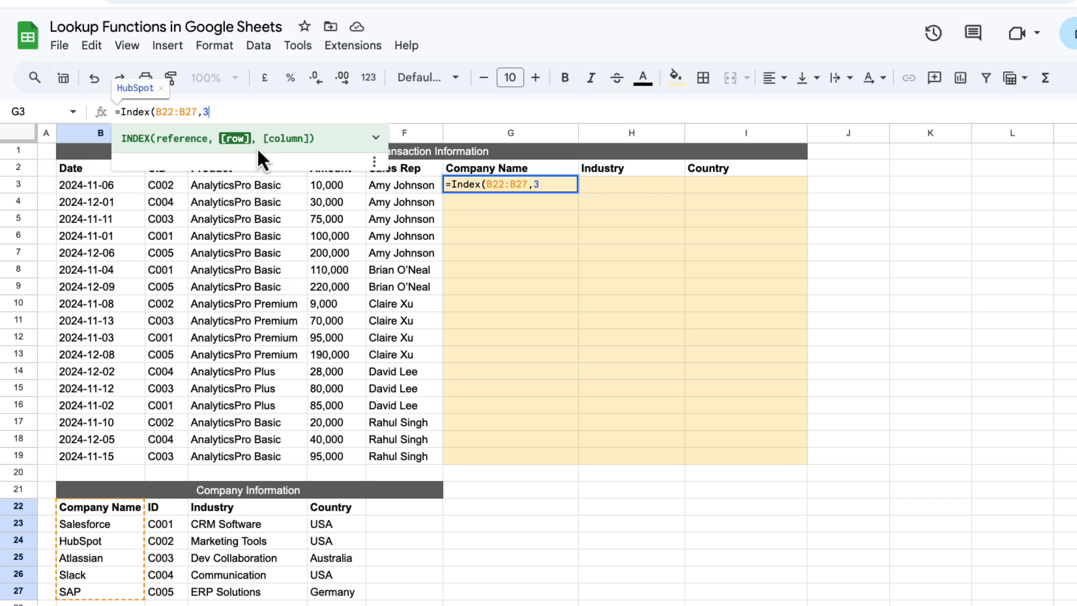
key(Enter)
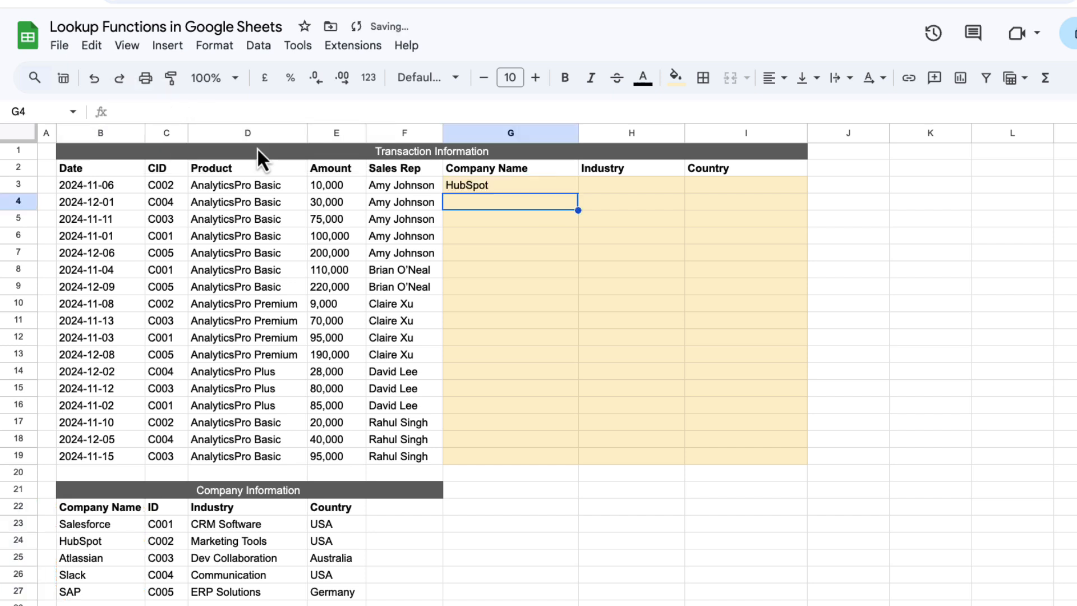
click(509, 185)
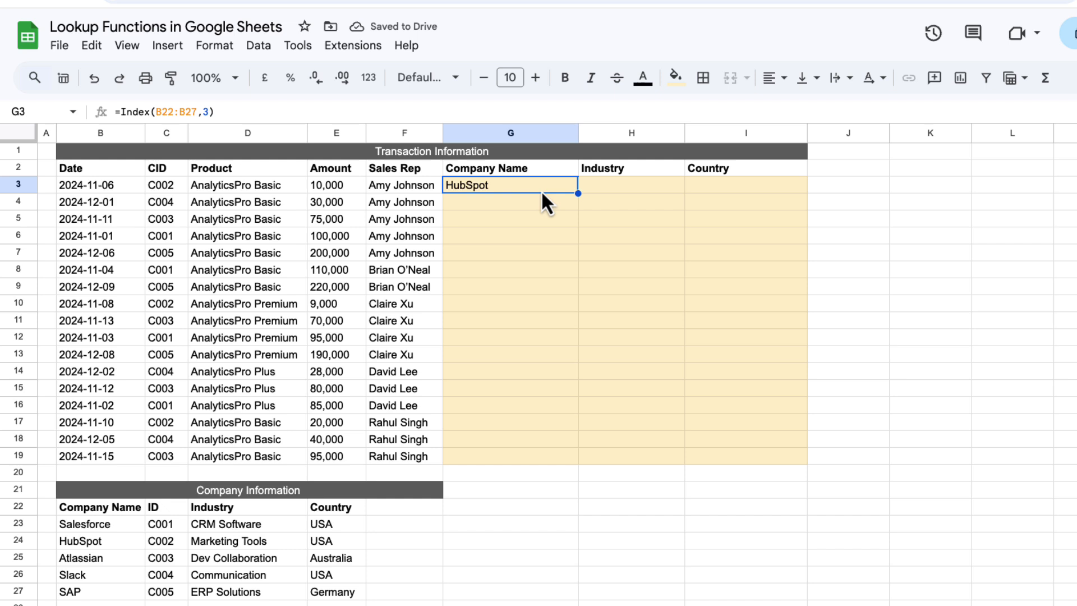
Nest MATCH(C3,$C$22:$C$27,1) as the row argument of INDEX($B$22:$B$27,...) in G3
double_click(510, 184)
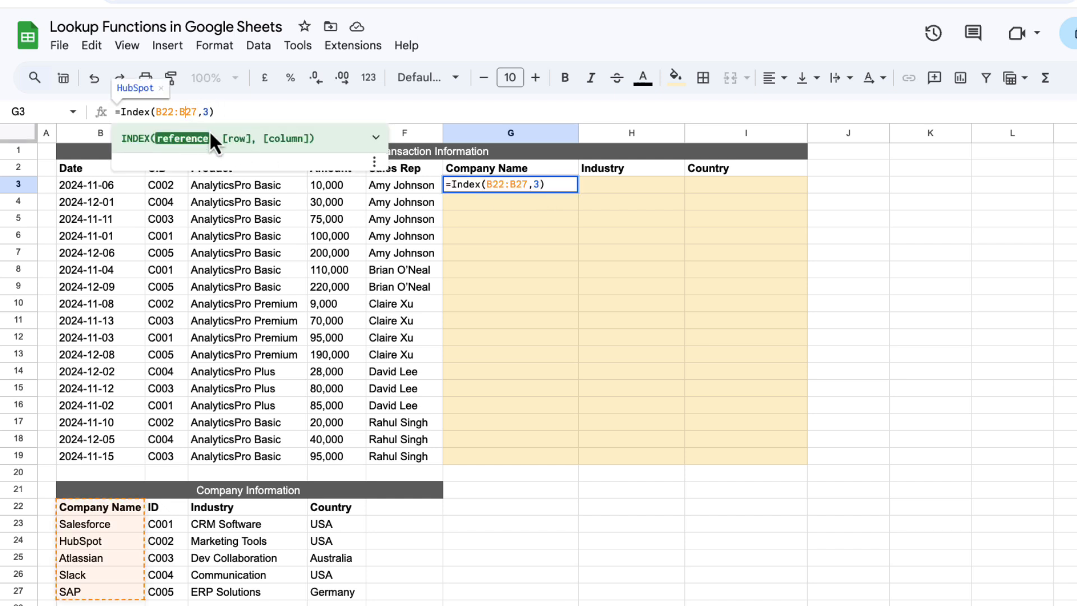
key(f4)
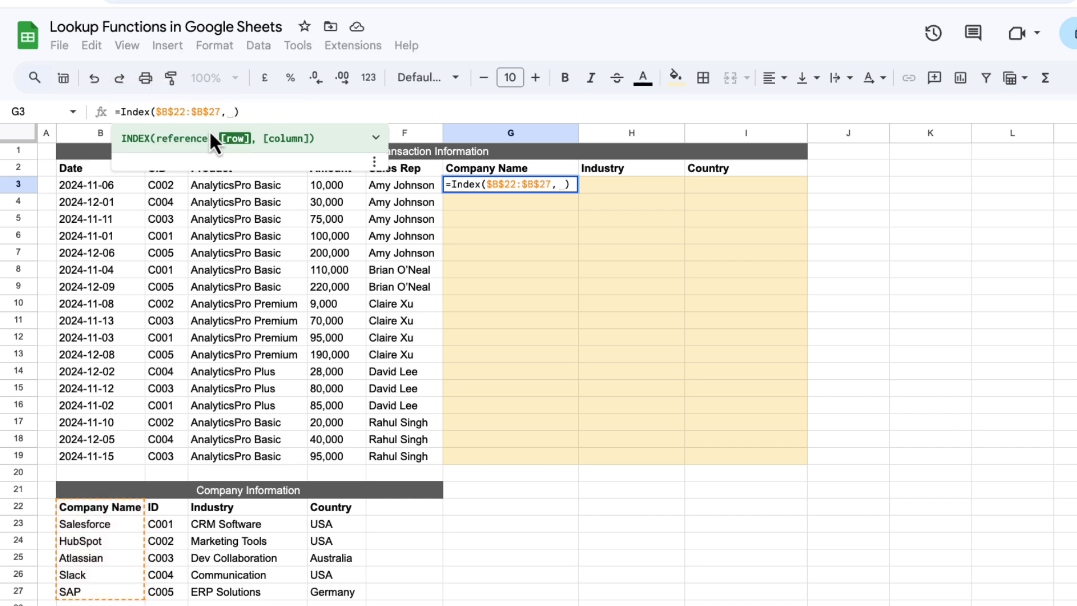
text(Match)
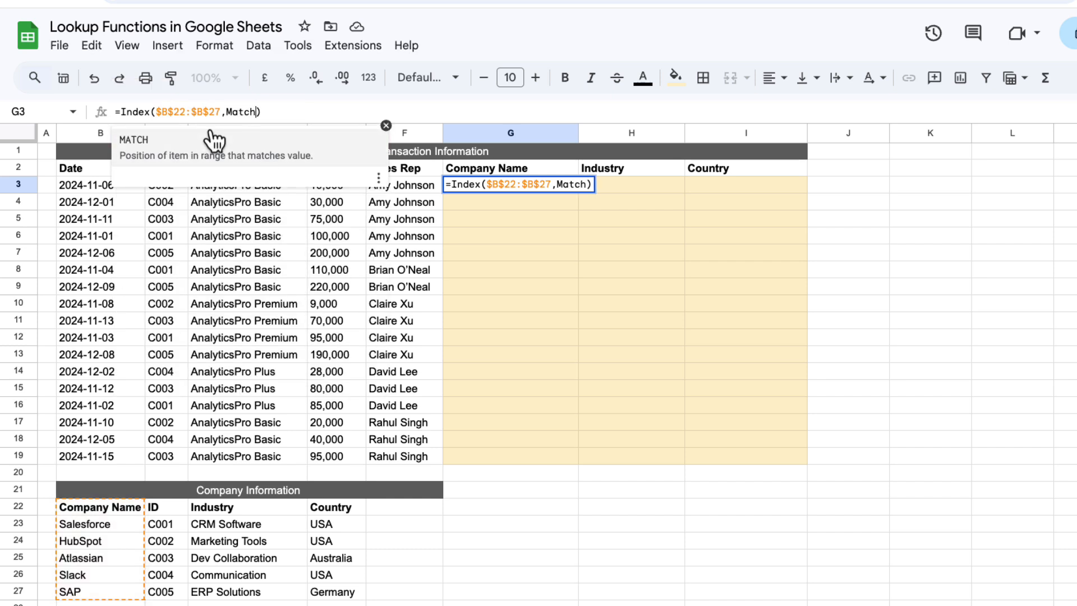
text(()
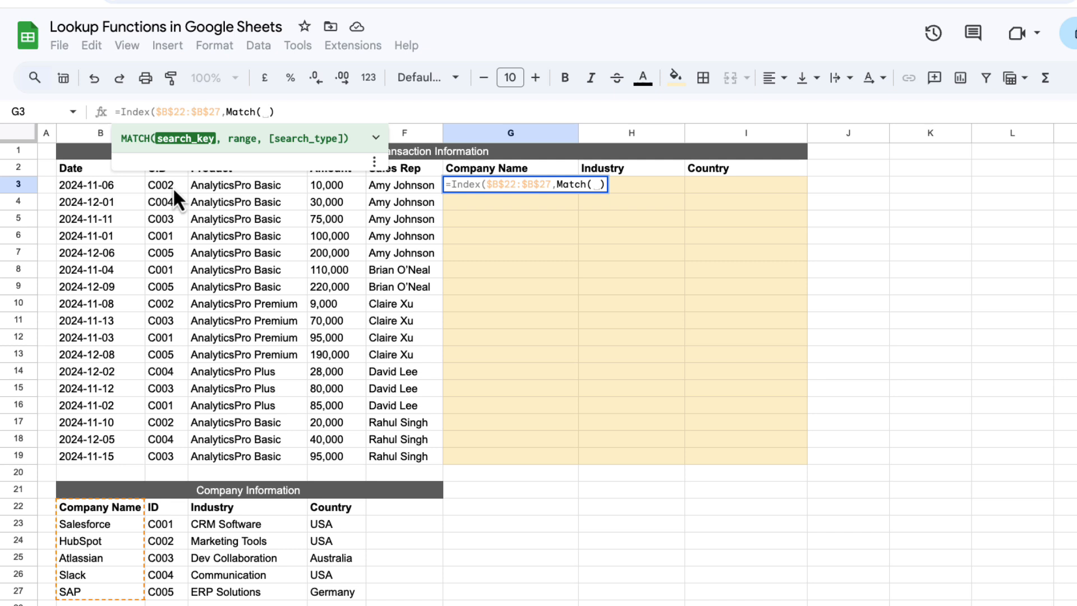
click(166, 184)
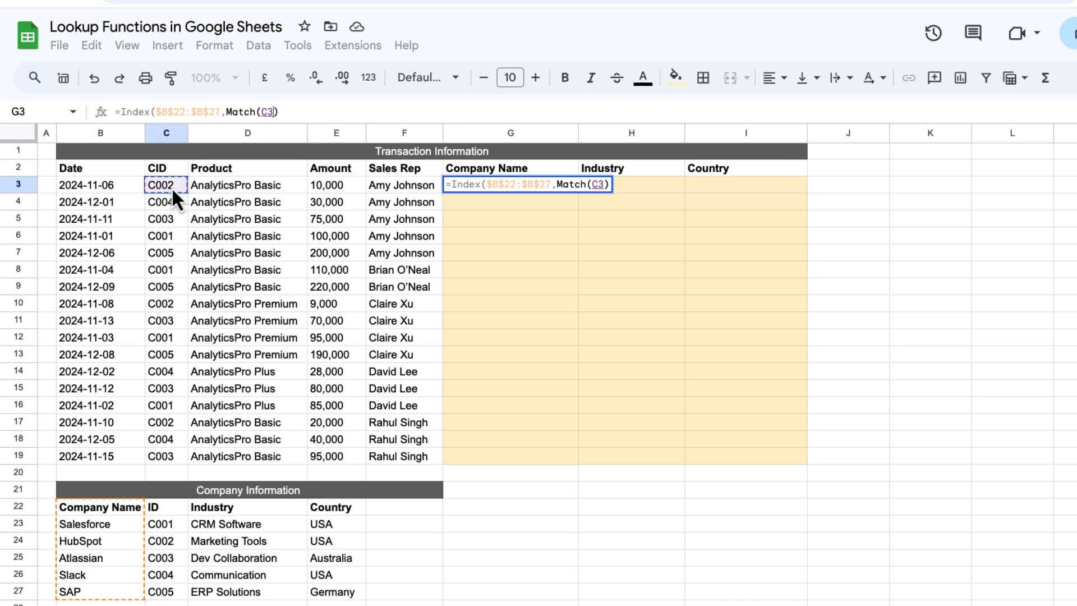
text(,$C$22:$C$27,)
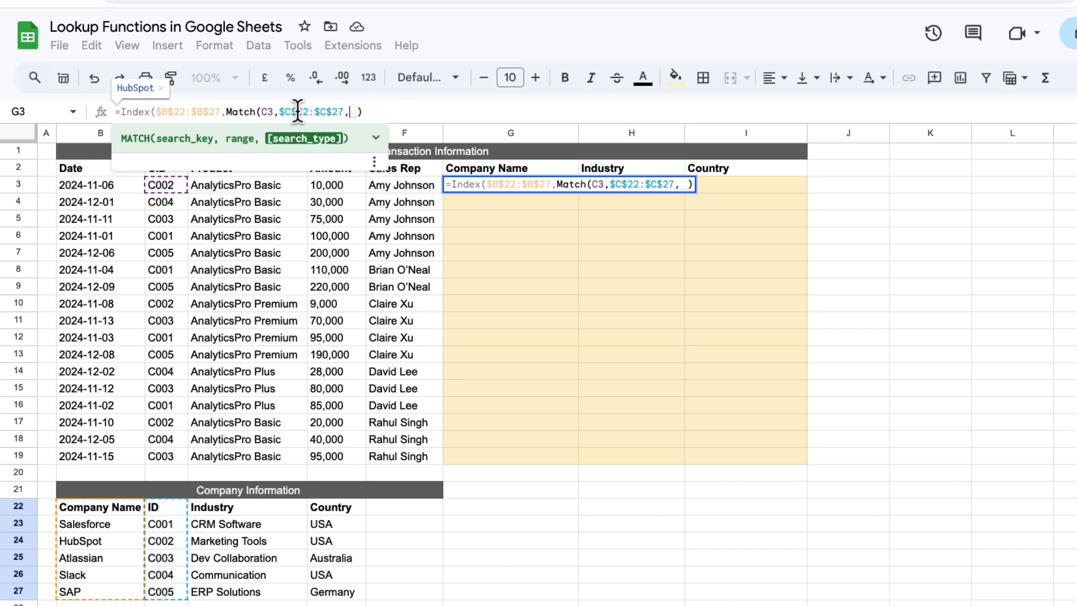
key(enter)
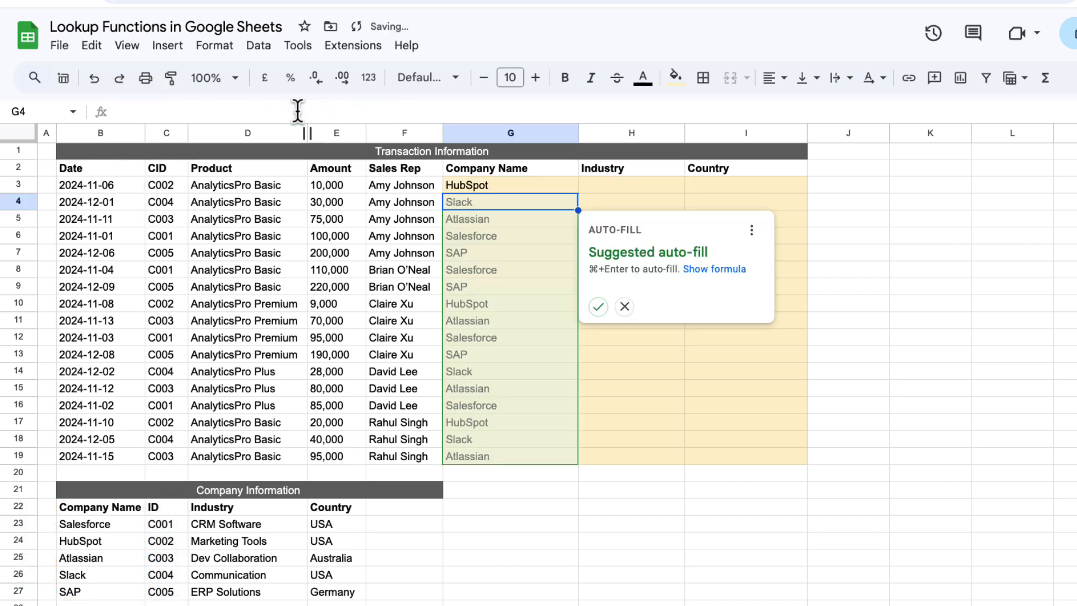
Accept the auto-fill for Company Name and select H3 to re-point its copied formula
click(623, 307)
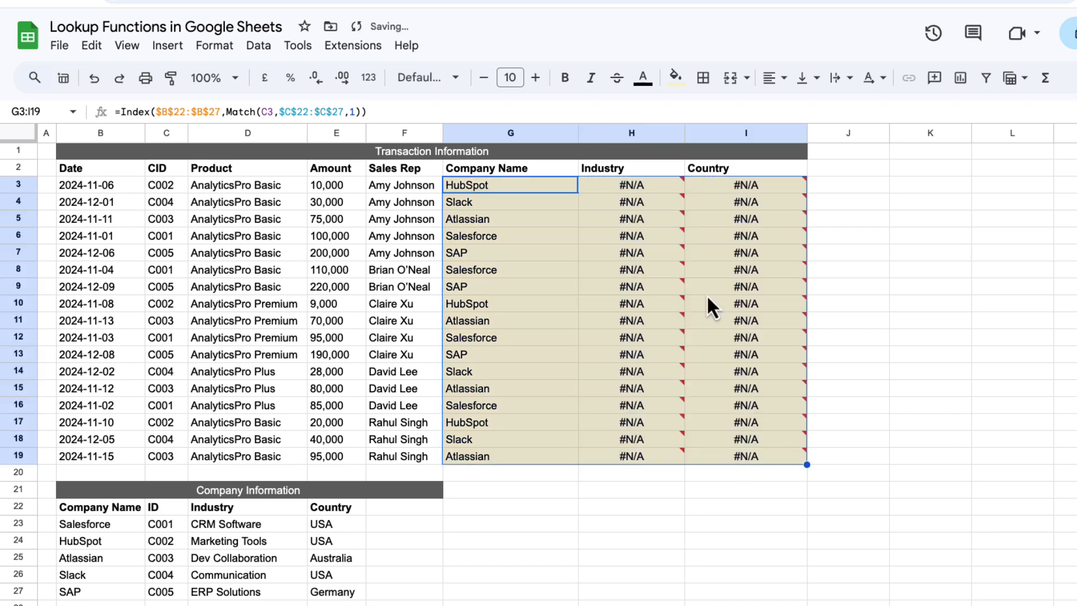
click(630, 184)
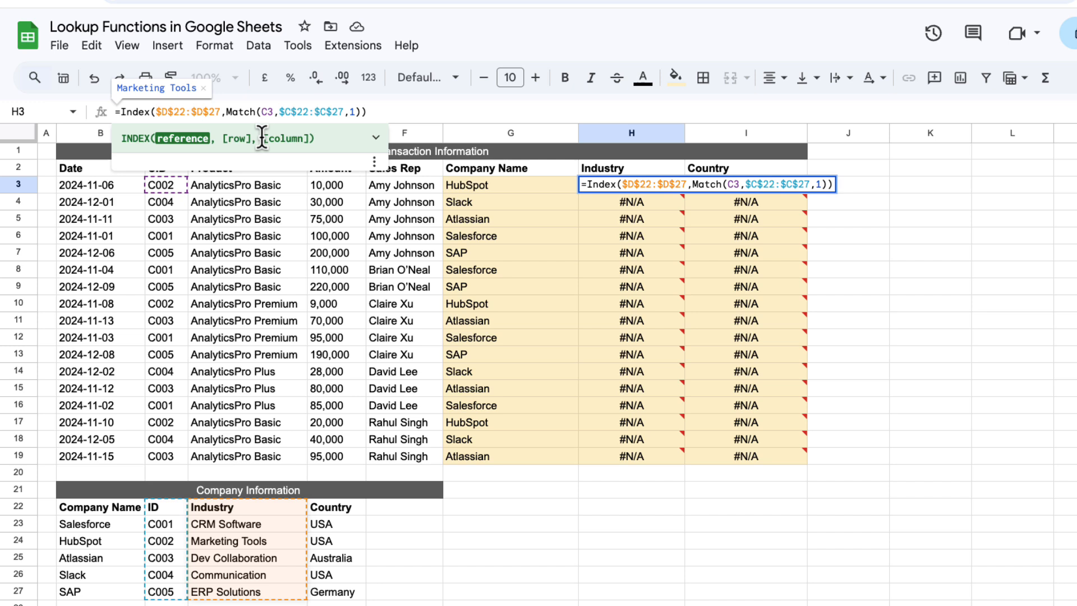
Set H3's INDEX range to $D$22:$D$27 and fill Industry down to row 19, then Country likewise
key(enter)
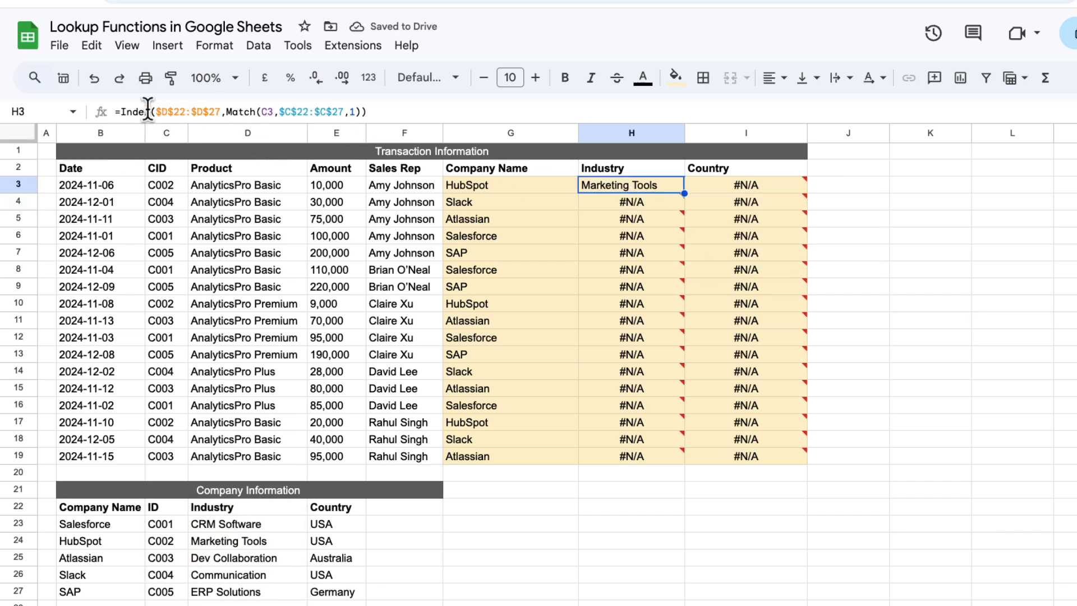
drag(683, 193, 673, 408)
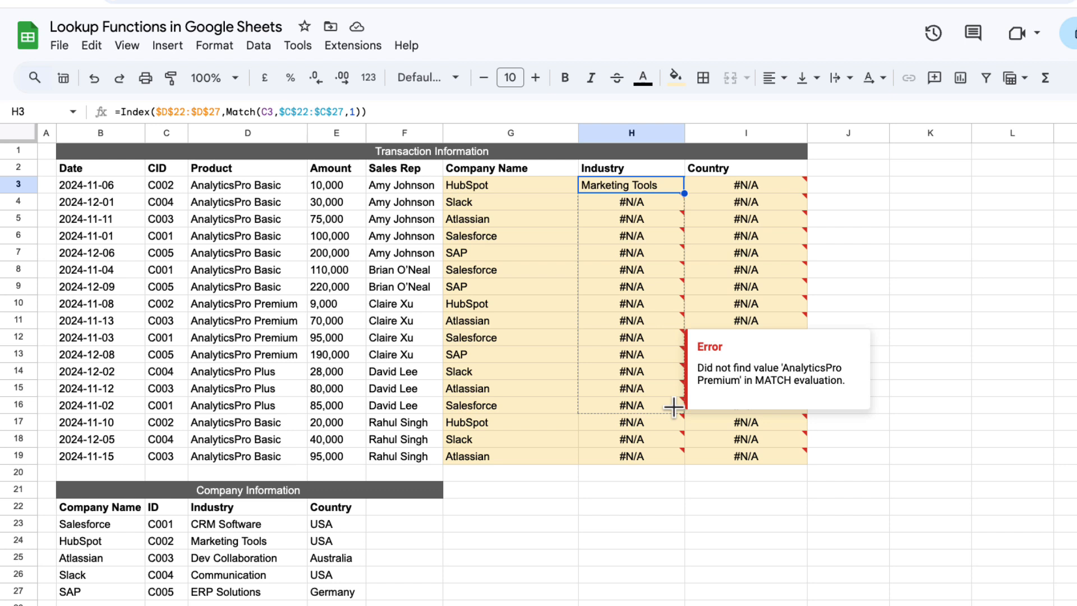
drag(679, 191, 679, 465)
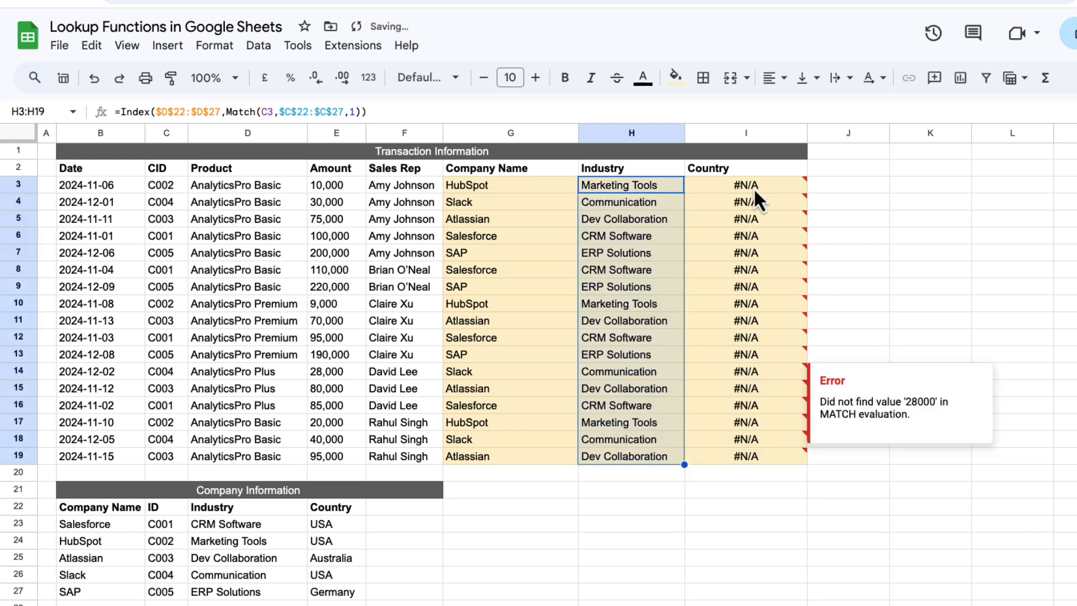
click(745, 201)
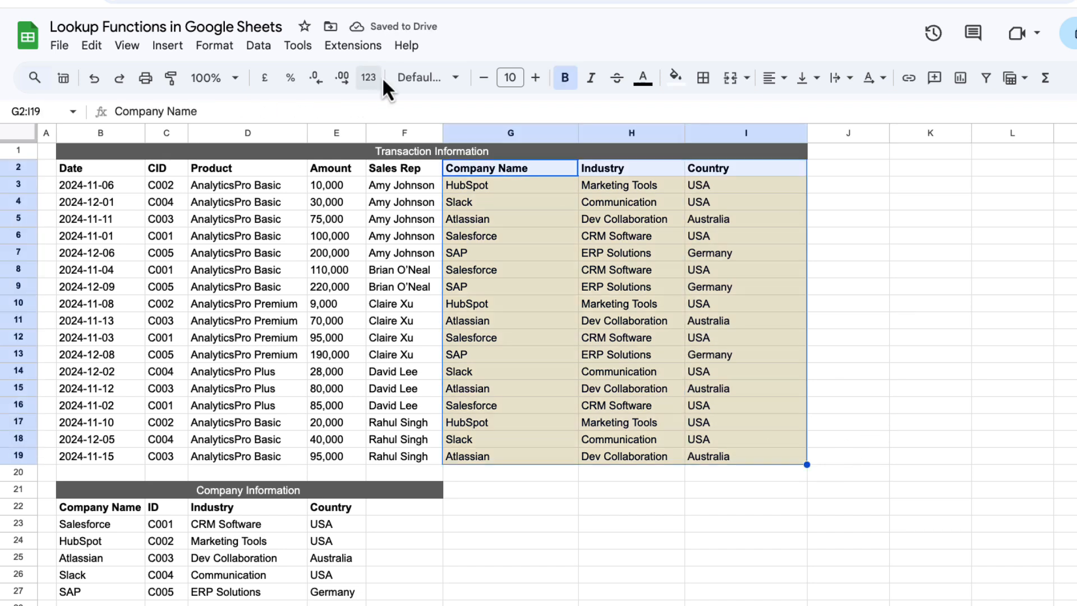
Start an XLOOKUP formula in G3 by entering =xlook and accepting the XLOOKUP suggestion
text(=)
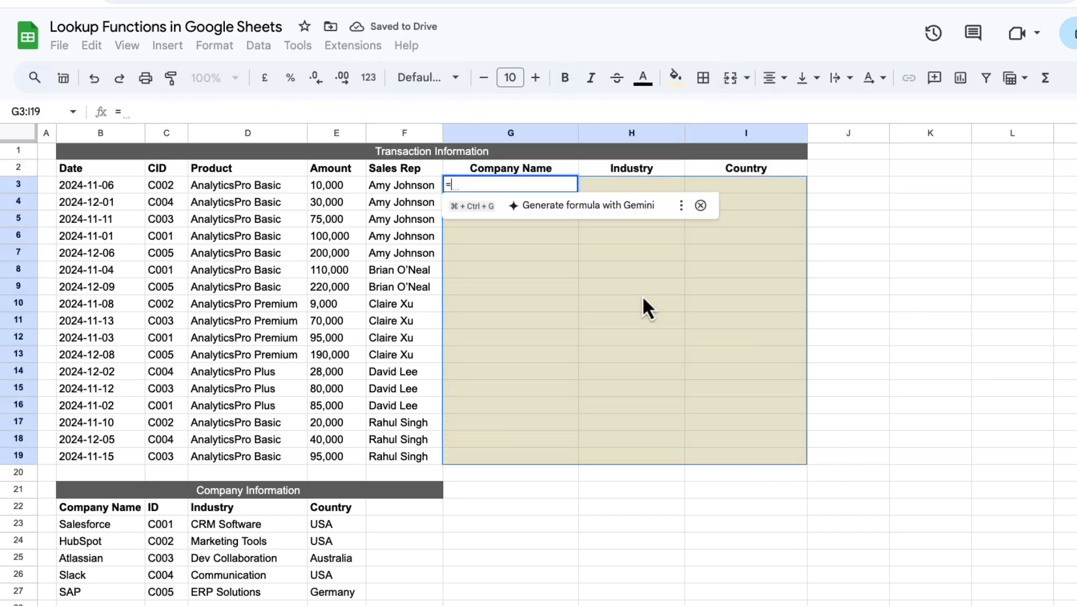
text(xlook)
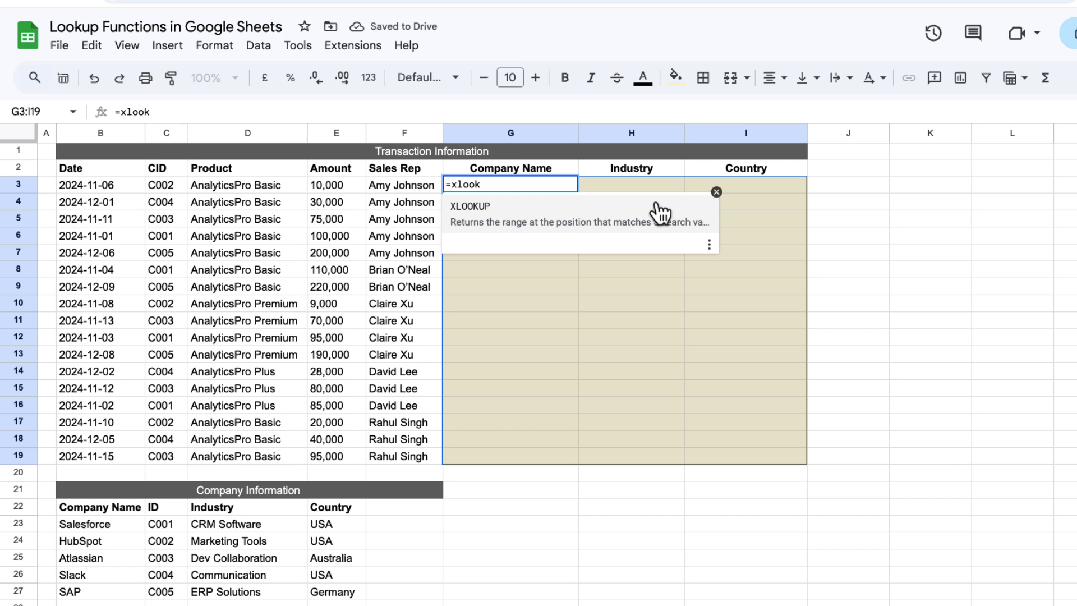
text(XLOOKUP()
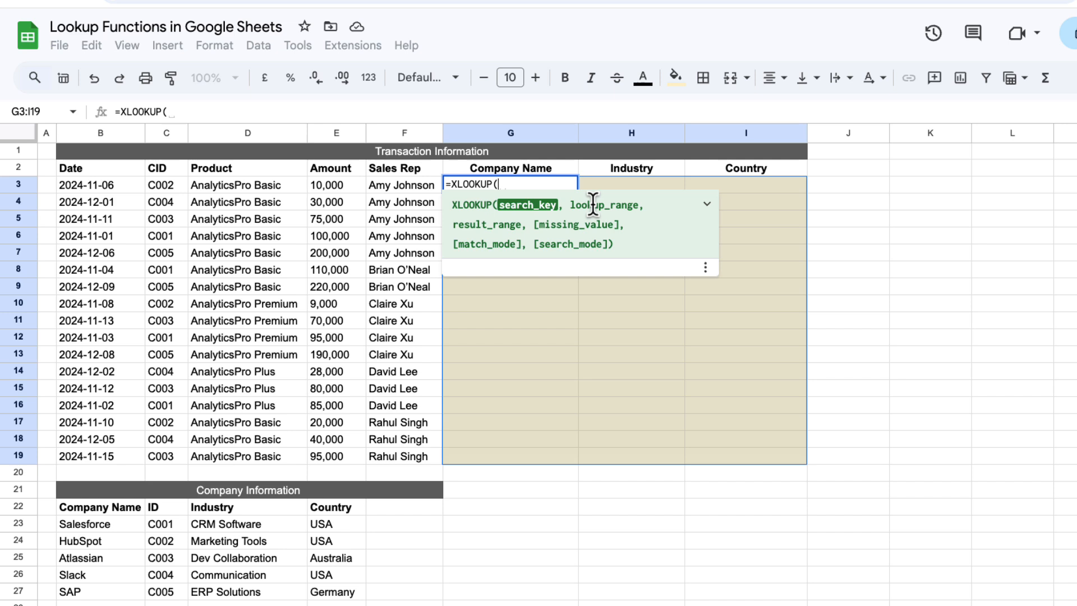
mouse_move(515, 224)
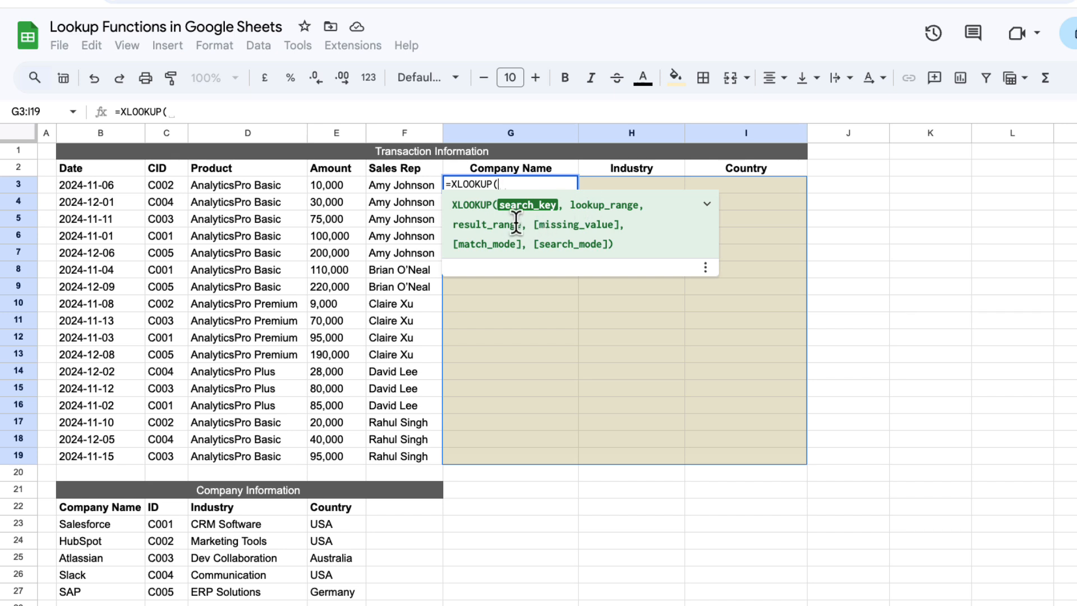
Complete the XLOOKUP with C3 as key, absolute C22:C27 IDs and $D$22:$D$27 results, returning Marketing Tools
click(166, 186)
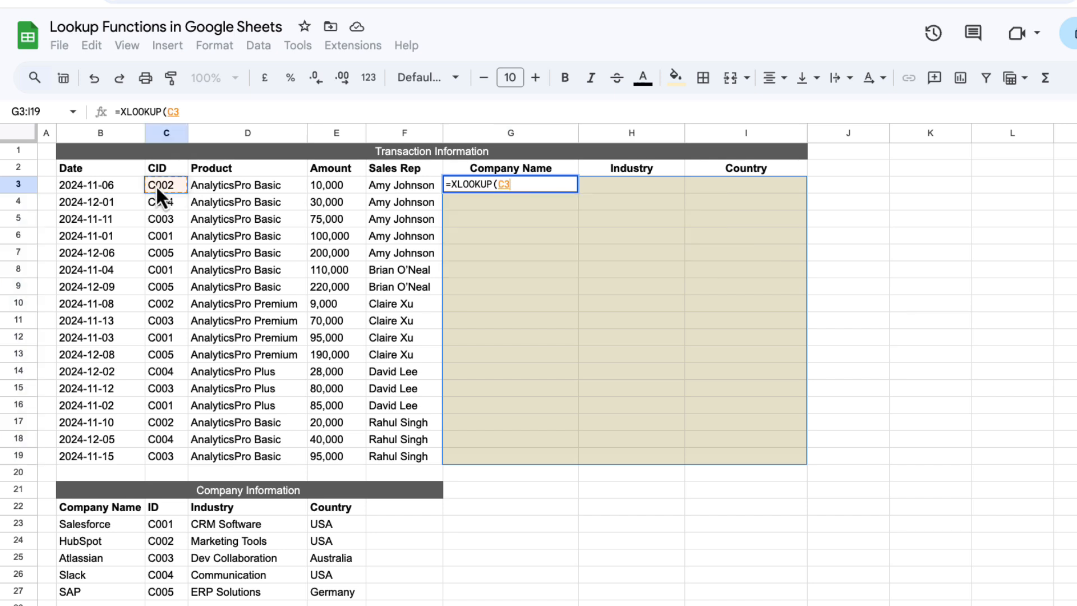
text(,)
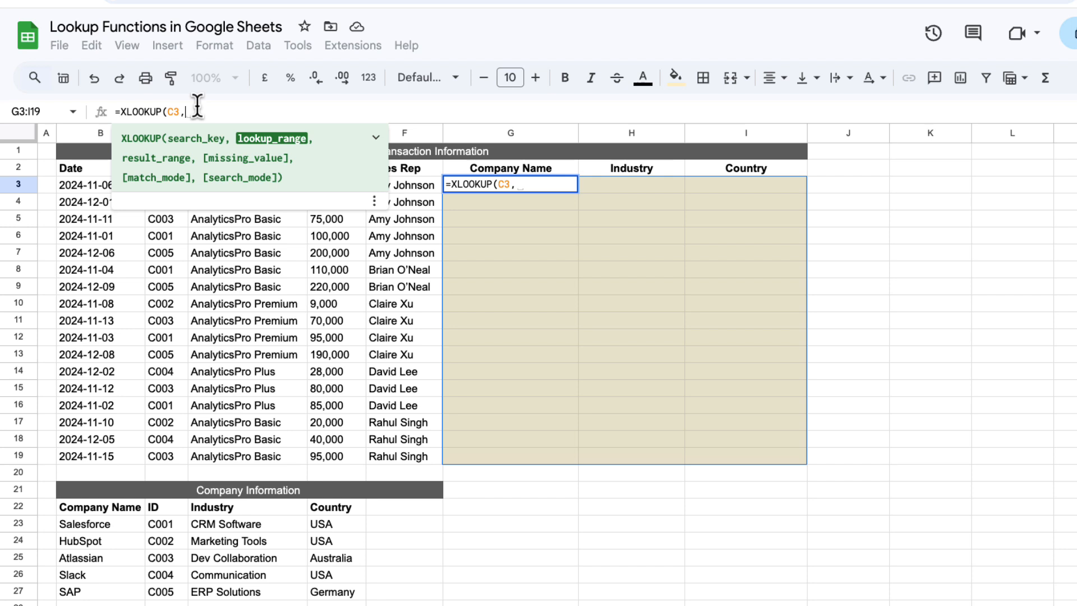
mouse_move(170, 524)
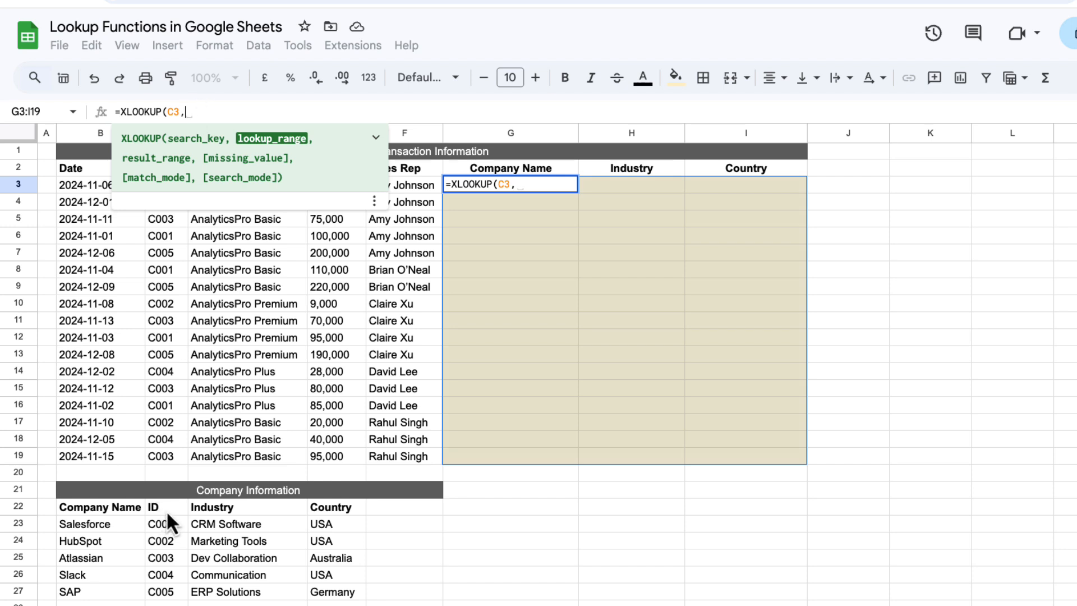
key(f4)
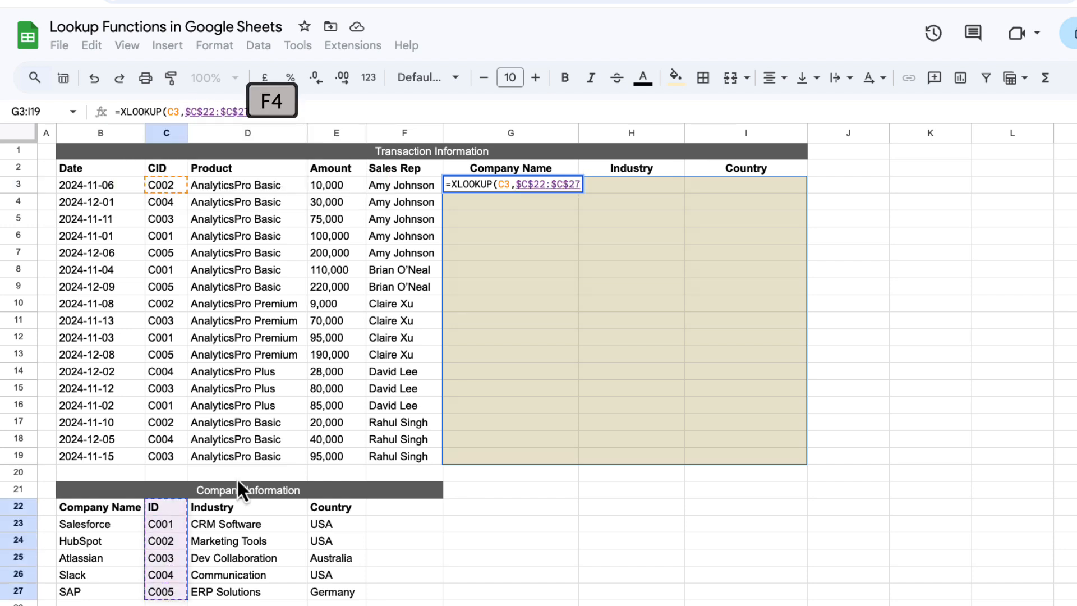
text(,$D$22:$D$27)
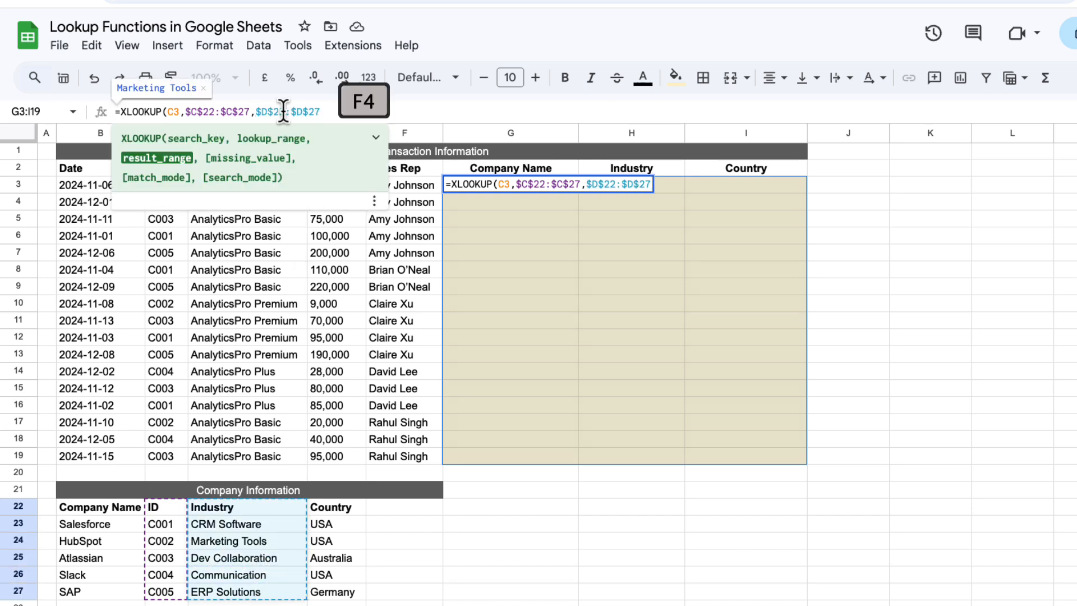
key(Enter)
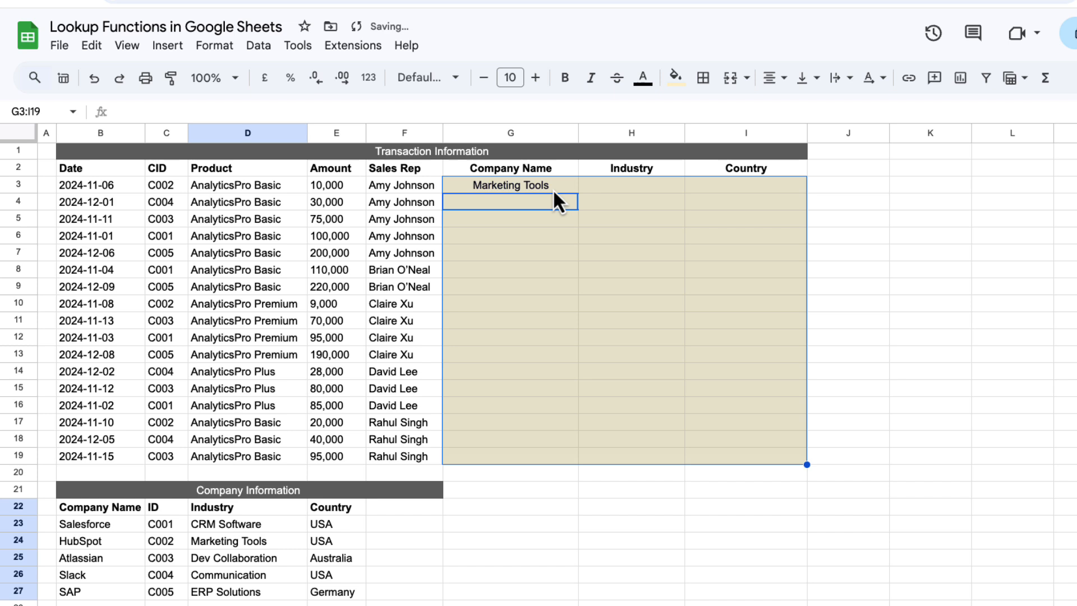